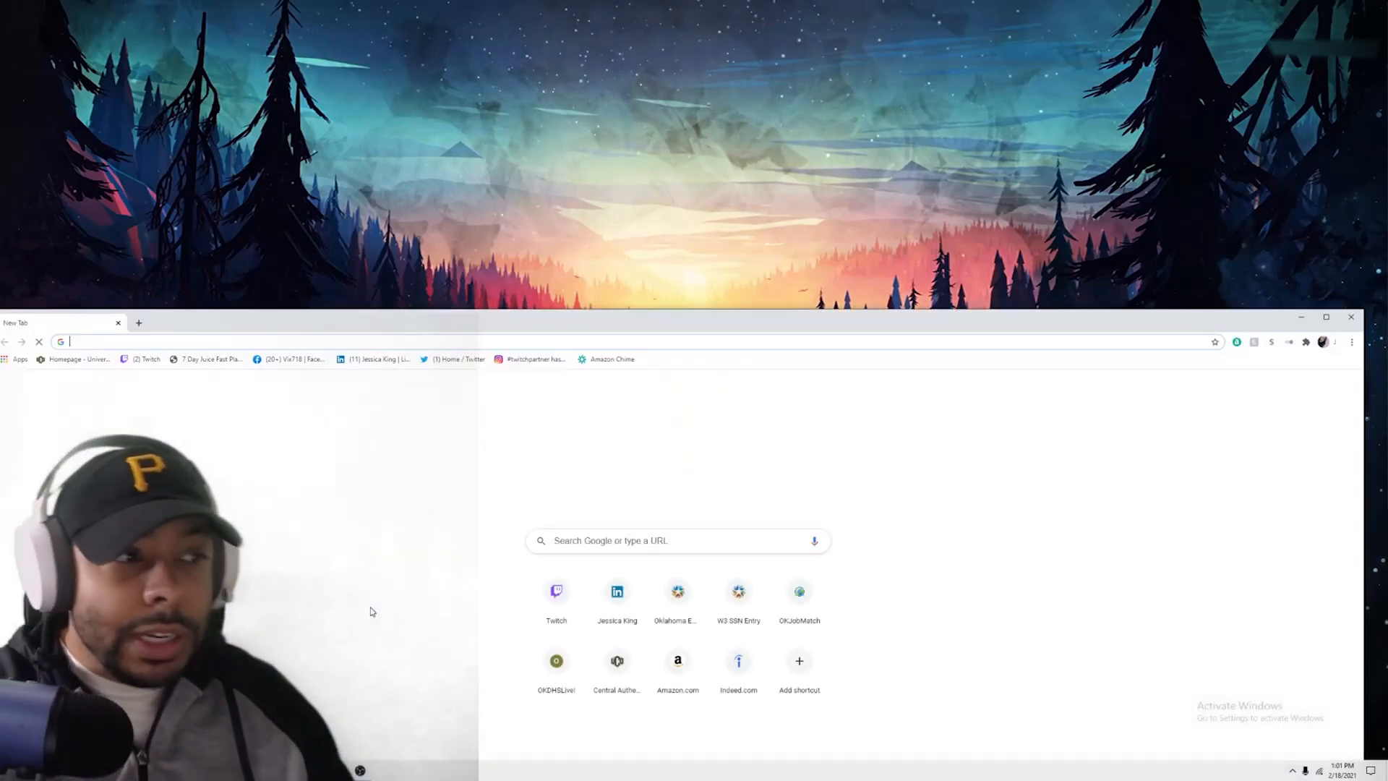
# Open cdkdeals.com, search 'win', and open the Windows 10 Pro OEM key page
pyautogui.write('cdkdeals.com')
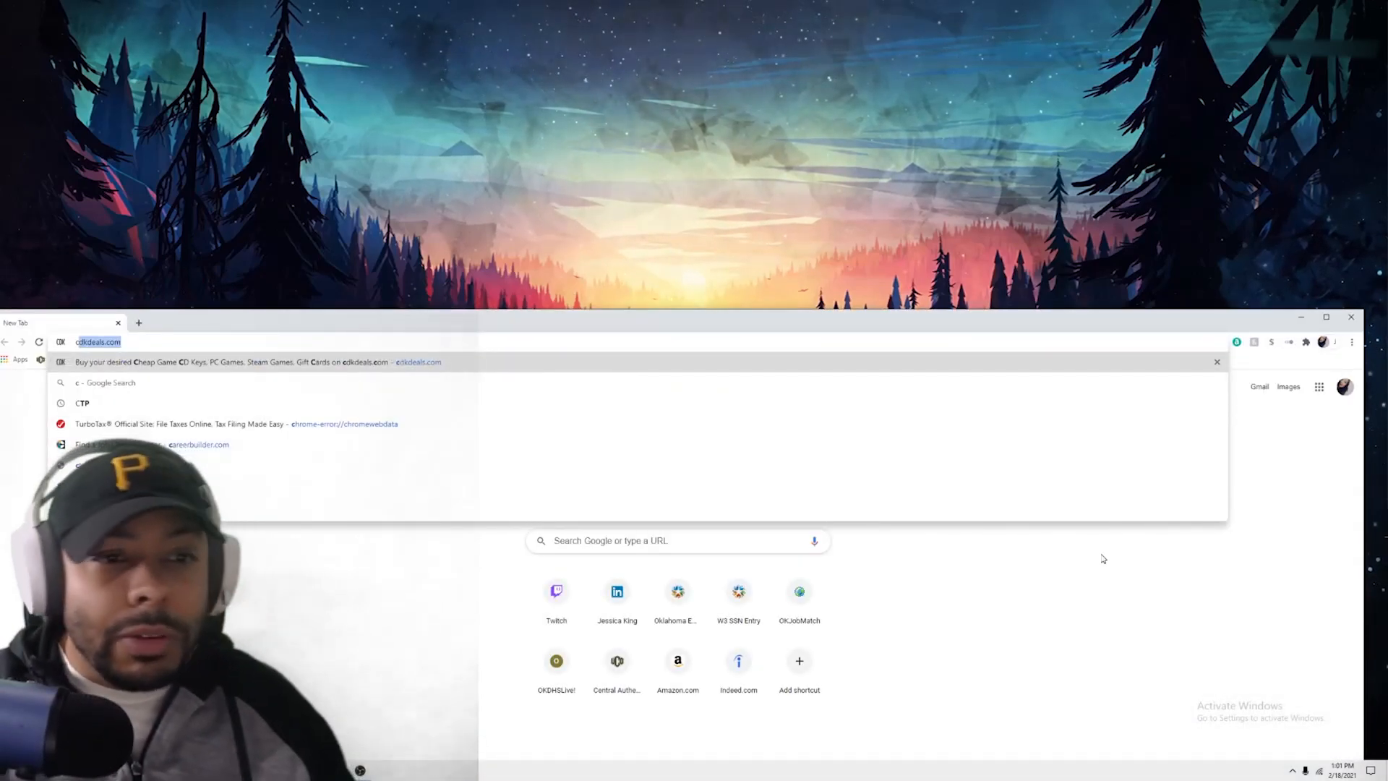
pyautogui.click(1325, 316)
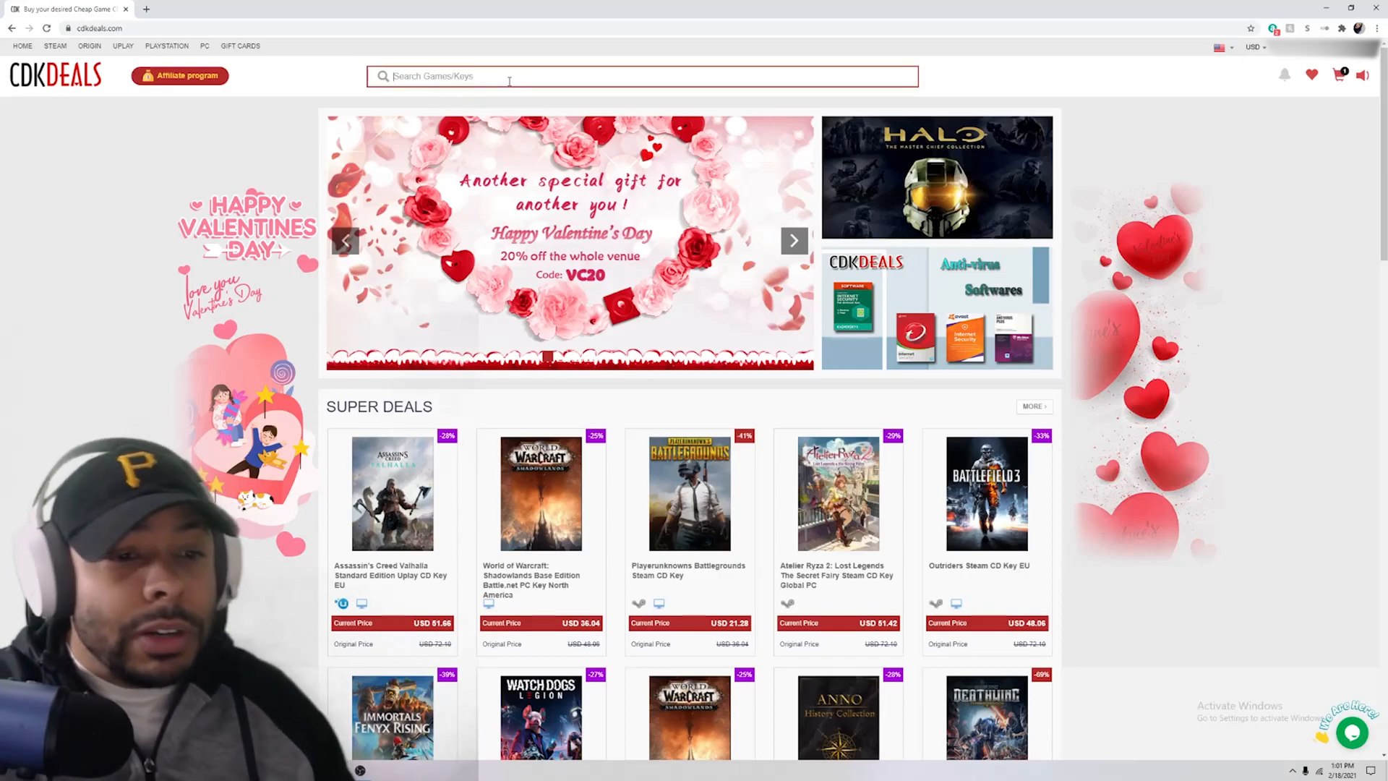
pyautogui.write('win')
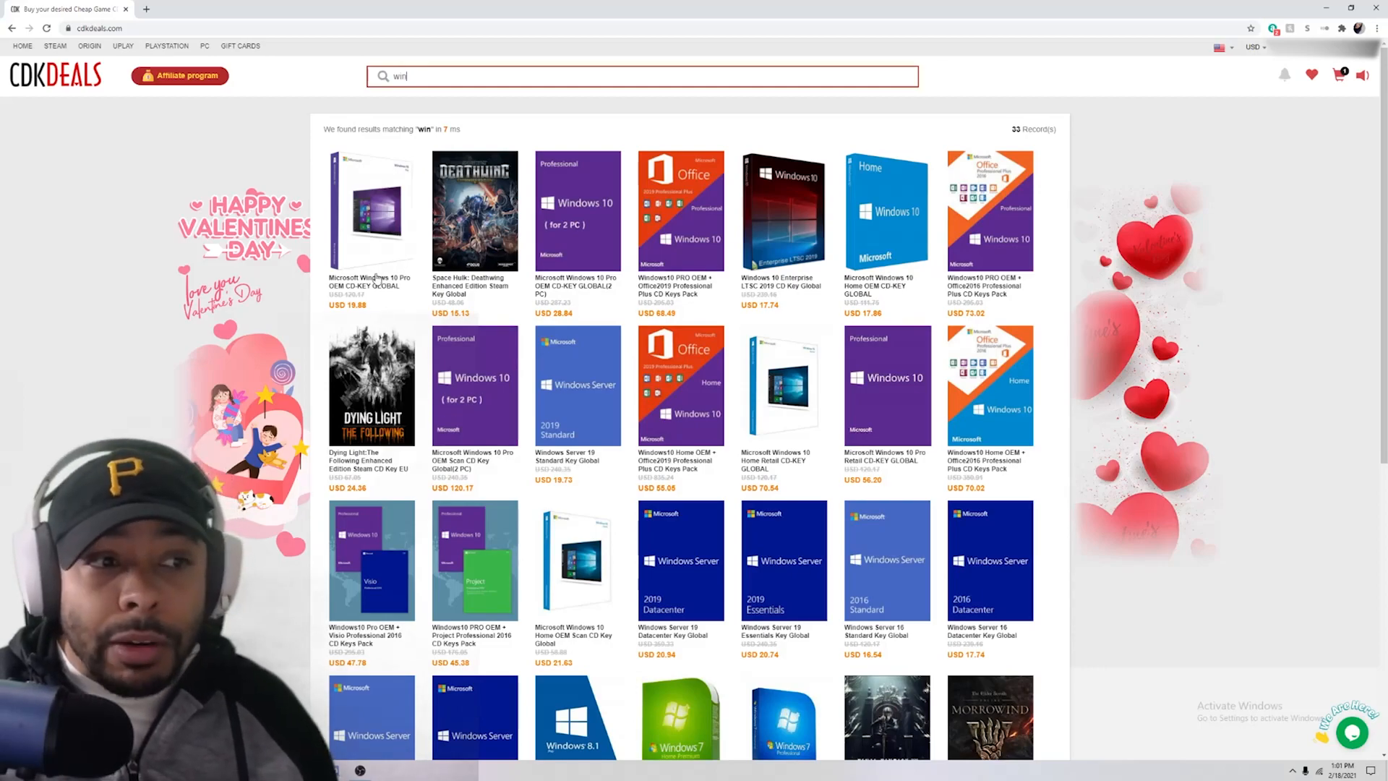
pyautogui.click(370, 210)
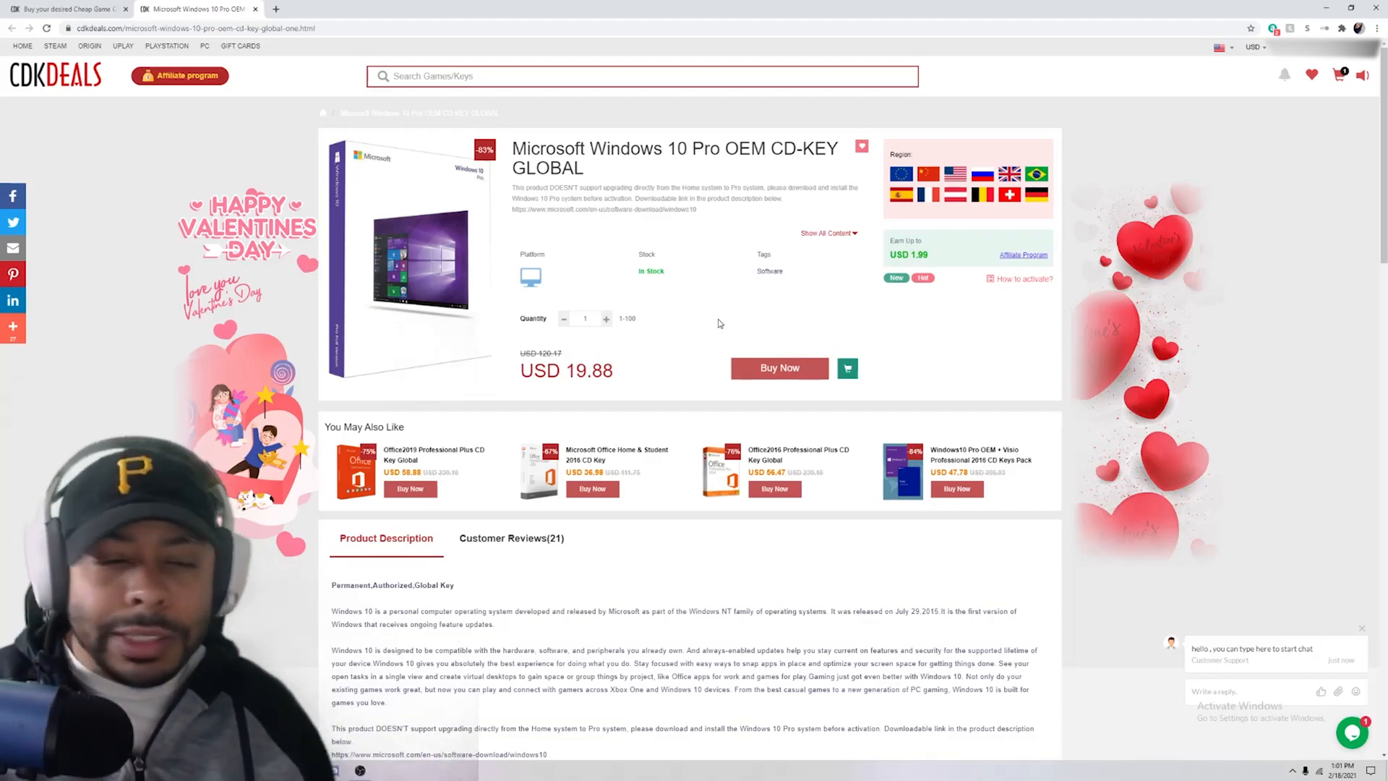
pyautogui.moveTo(719, 328)
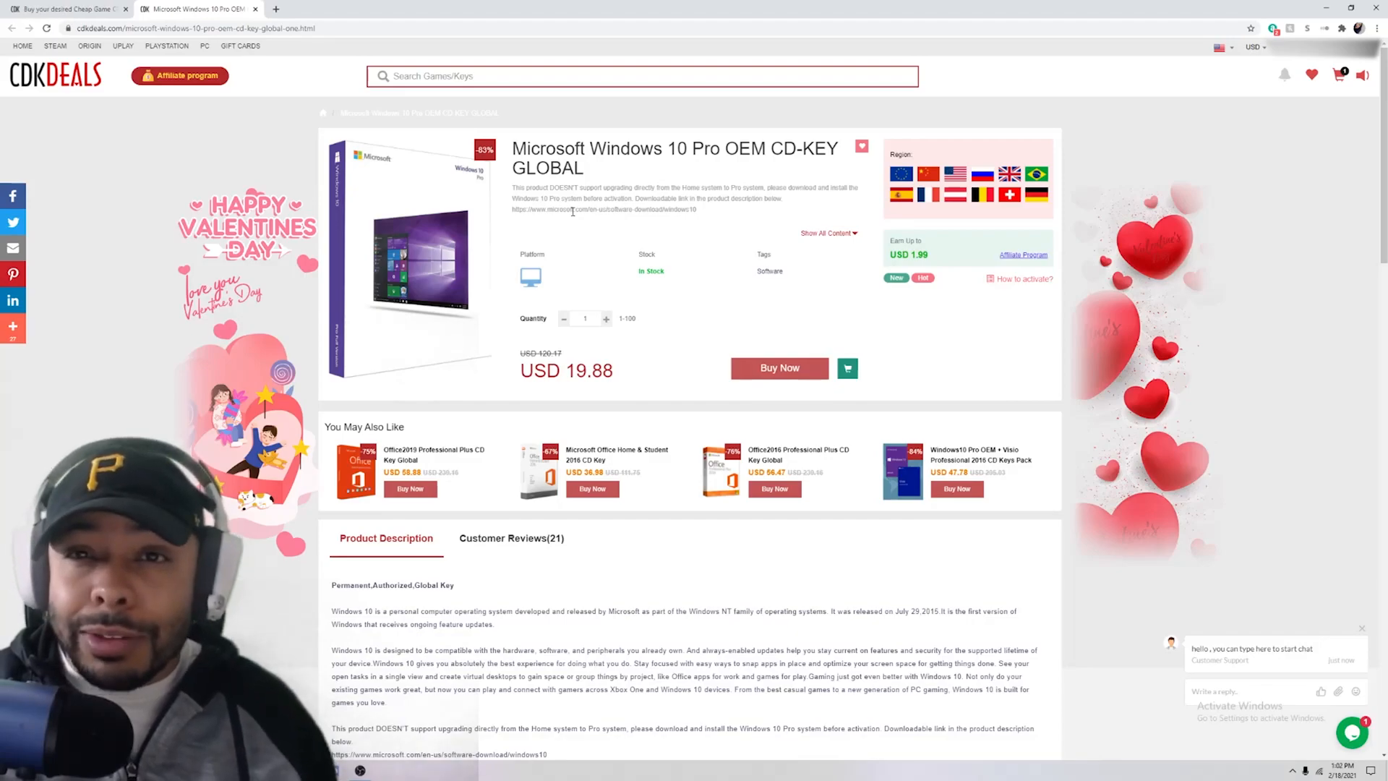
pyautogui.moveTo(571, 225)
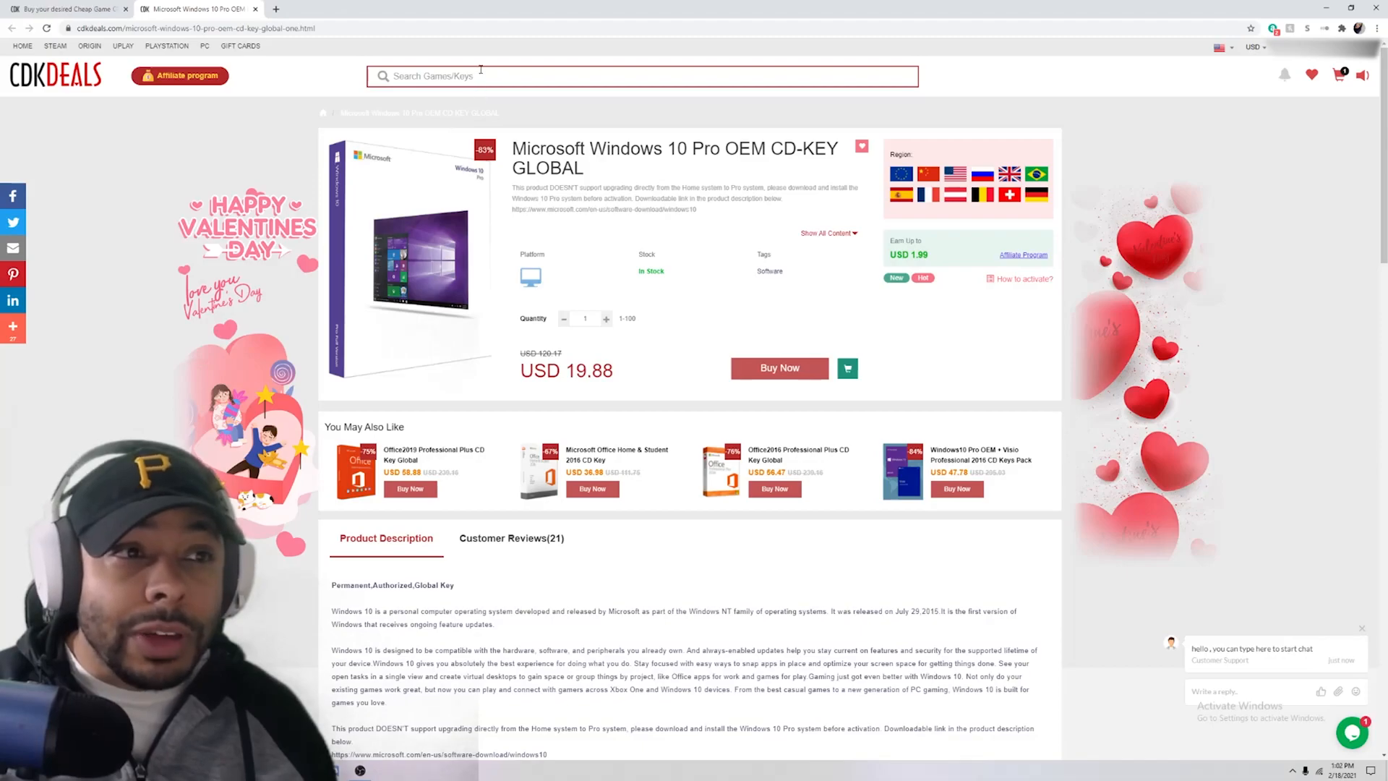
# Search 'win' again and add the Windows 10 Home OEM CD-KEY GLOBAL (USD 17.86) to the cart
pyautogui.write('win')
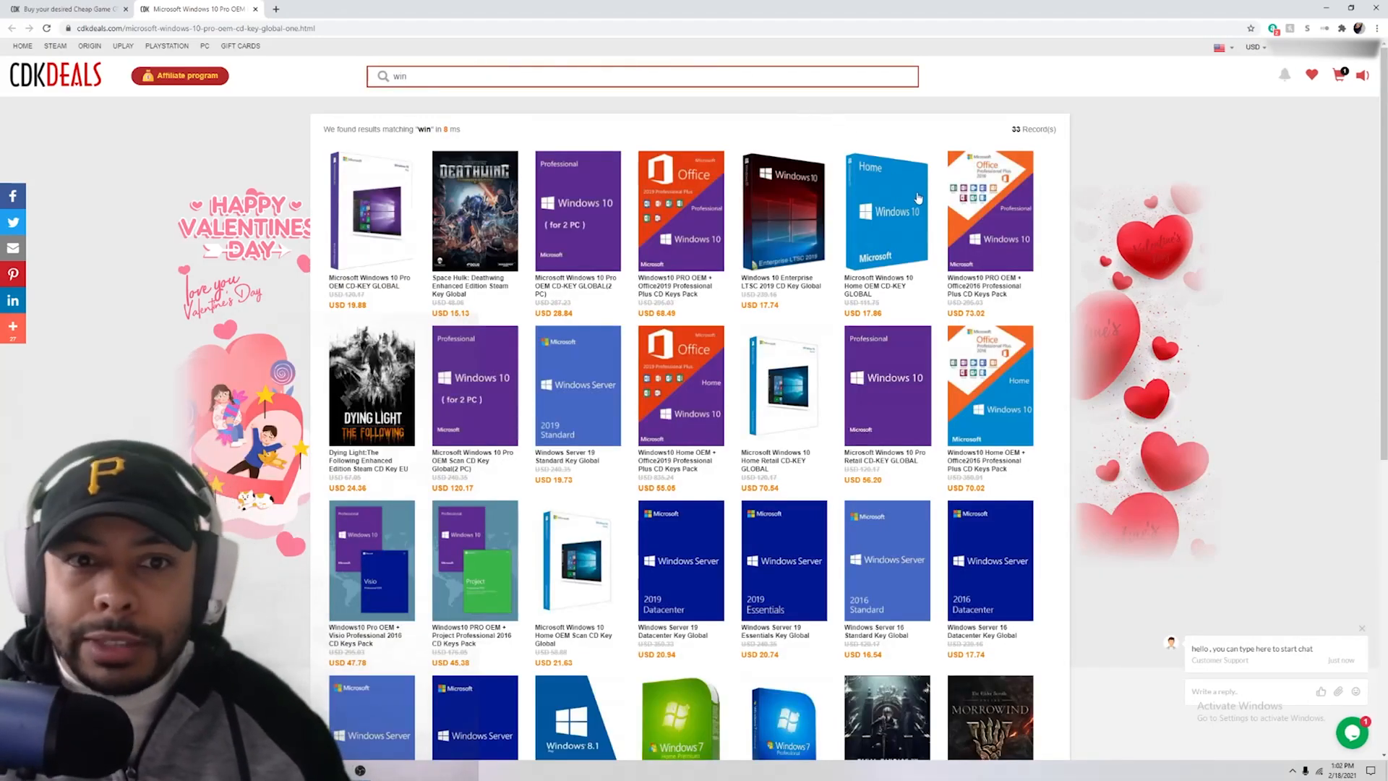
pyautogui.click(887, 210)
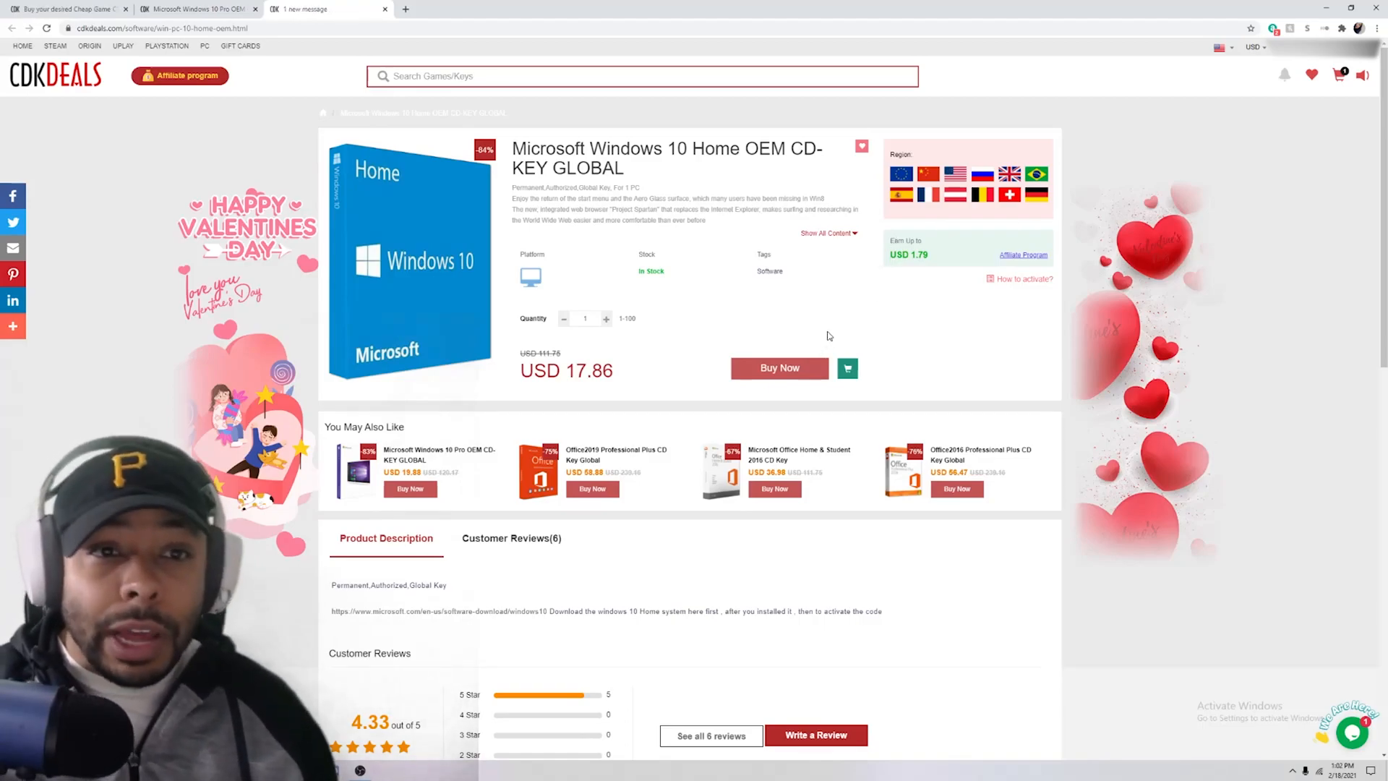
pyautogui.moveTo(822, 238)
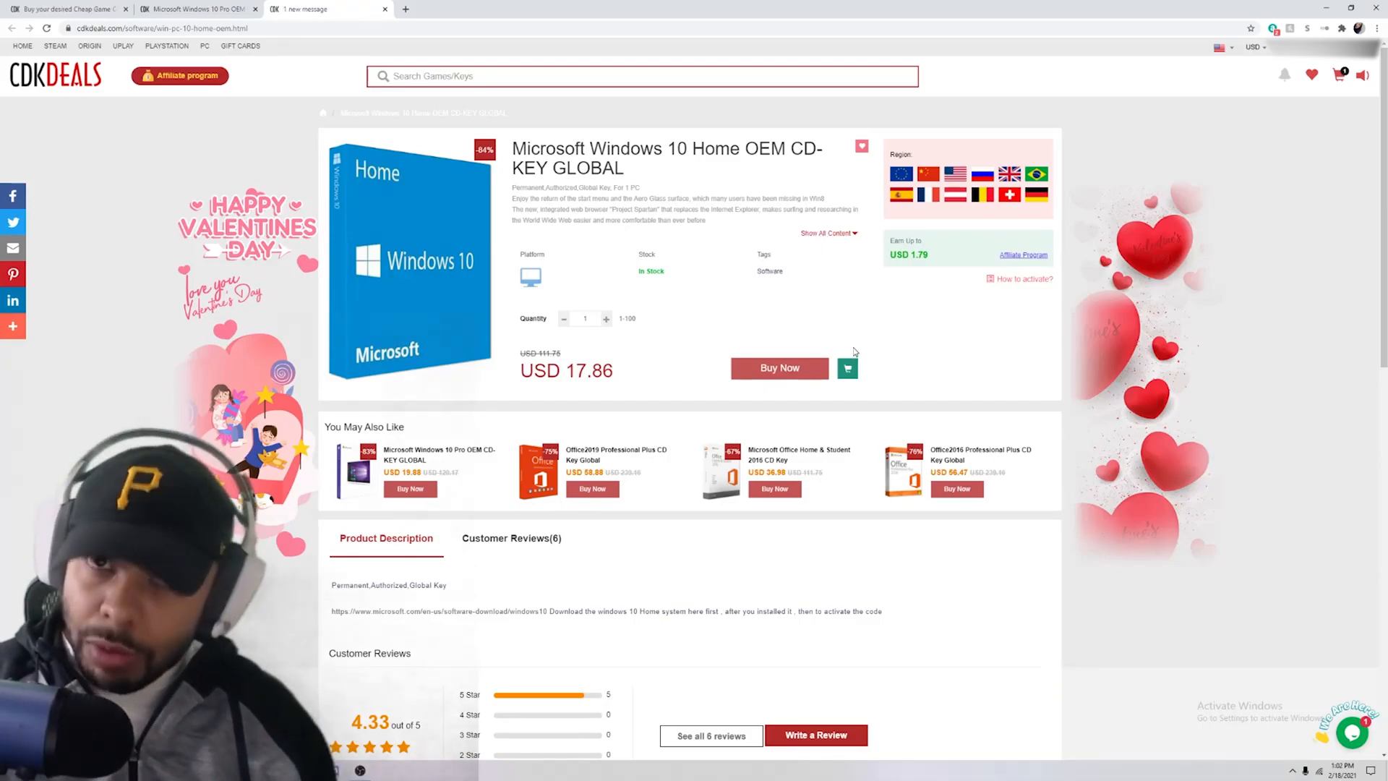
pyautogui.moveTo(847, 368)
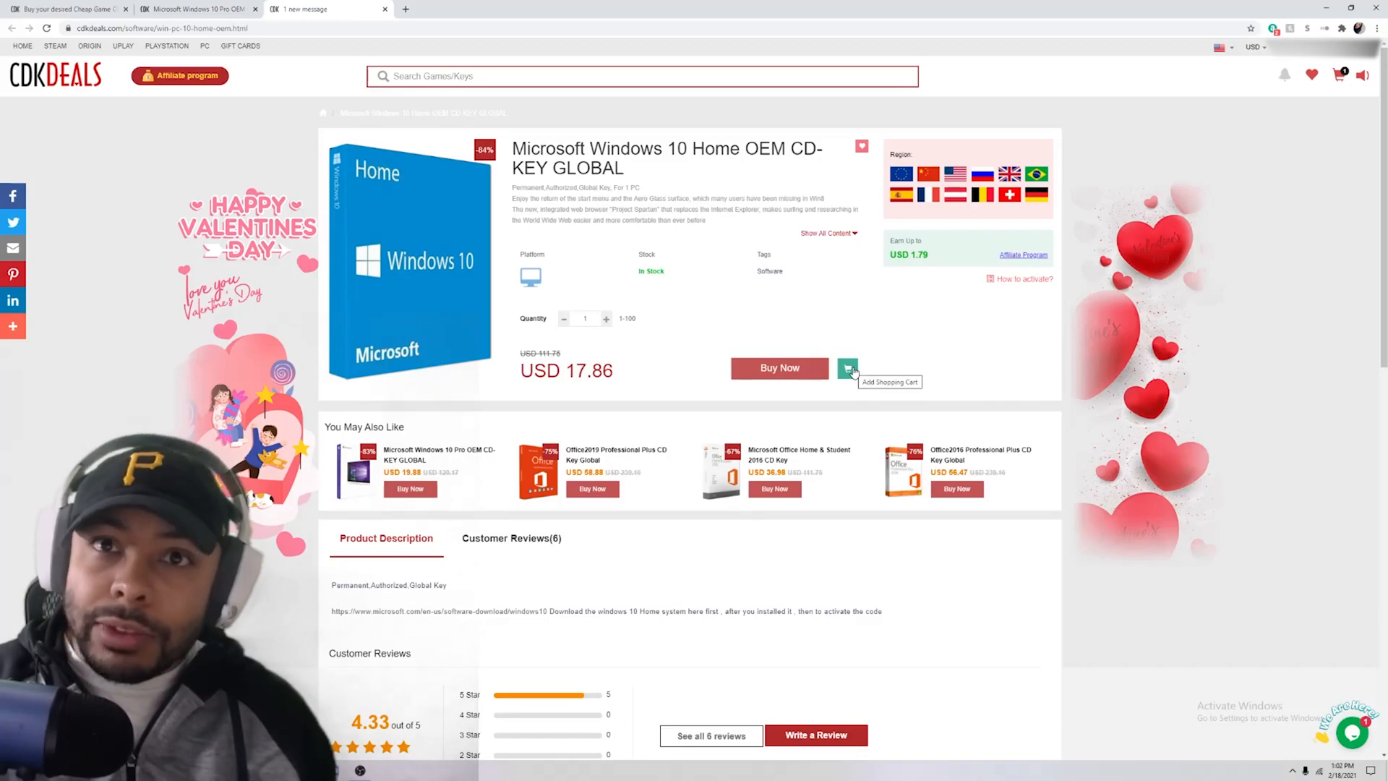
pyautogui.click(847, 367)
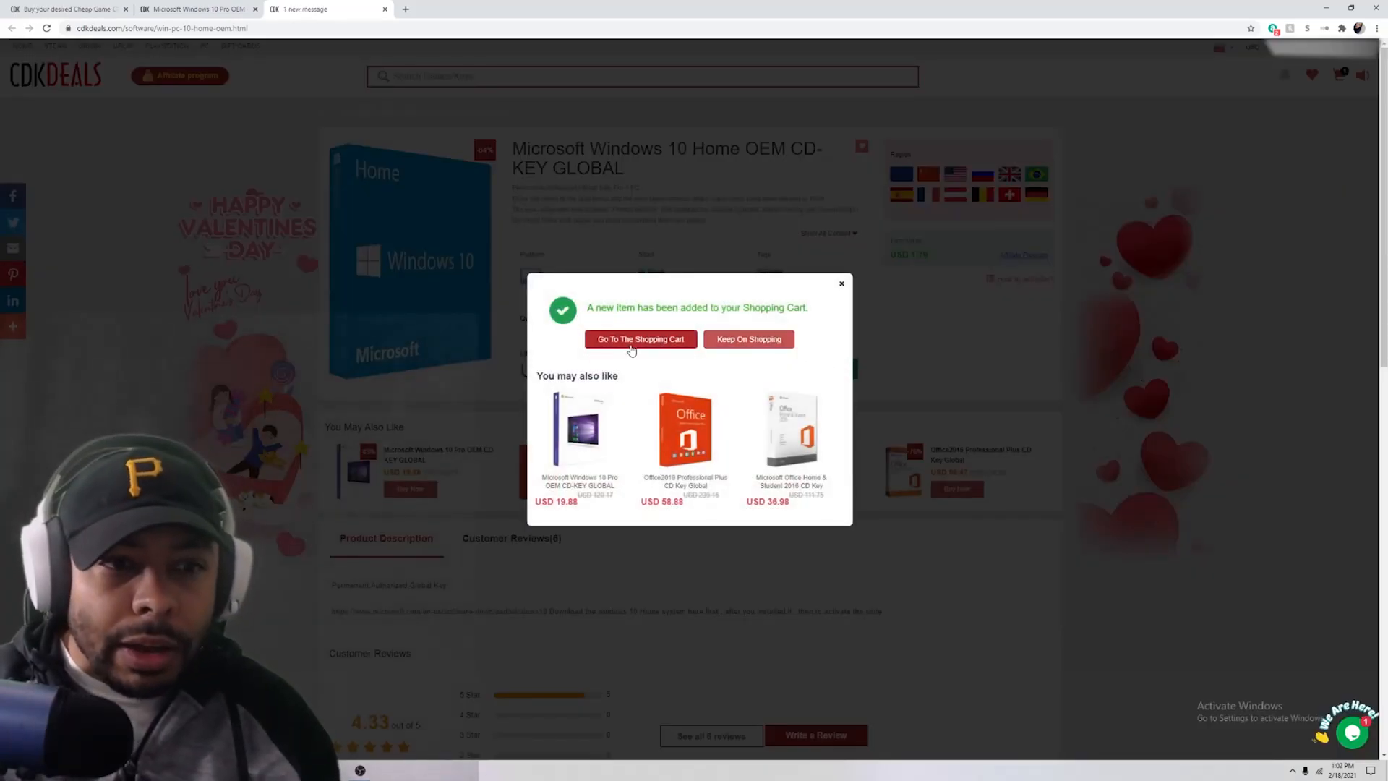
# Set the Windows 10 Home key quantity to 1 in the cart and proceed to checkout
pyautogui.click(640, 339)
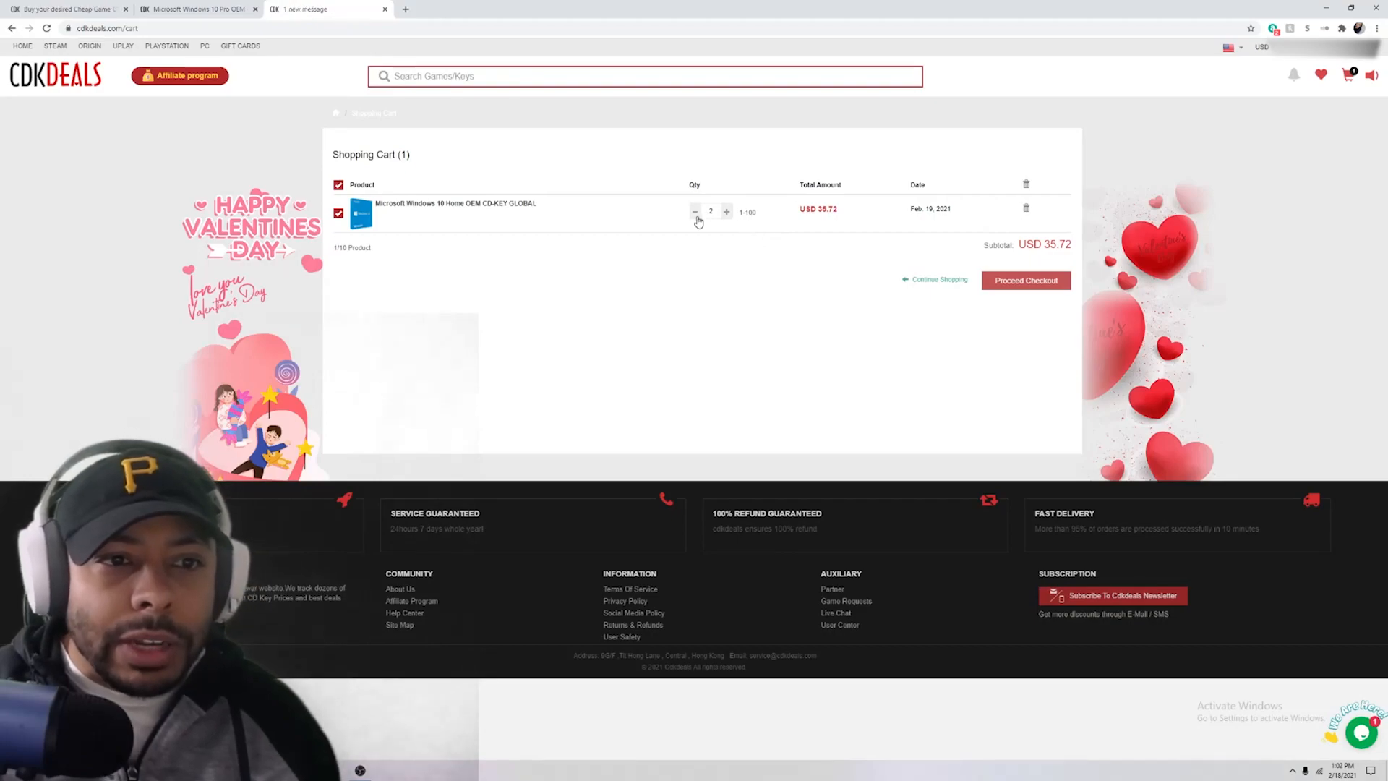
pyautogui.click(695, 210)
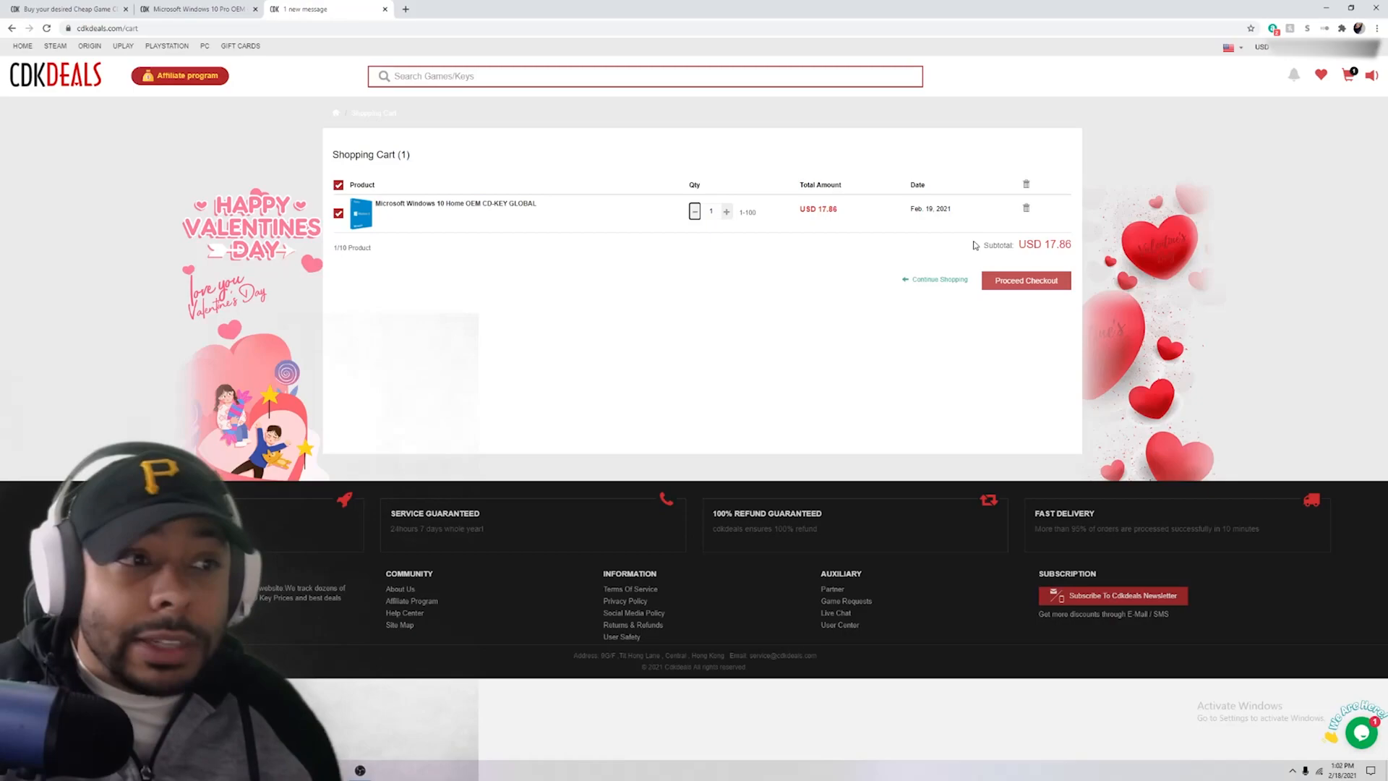
pyautogui.click(1025, 280)
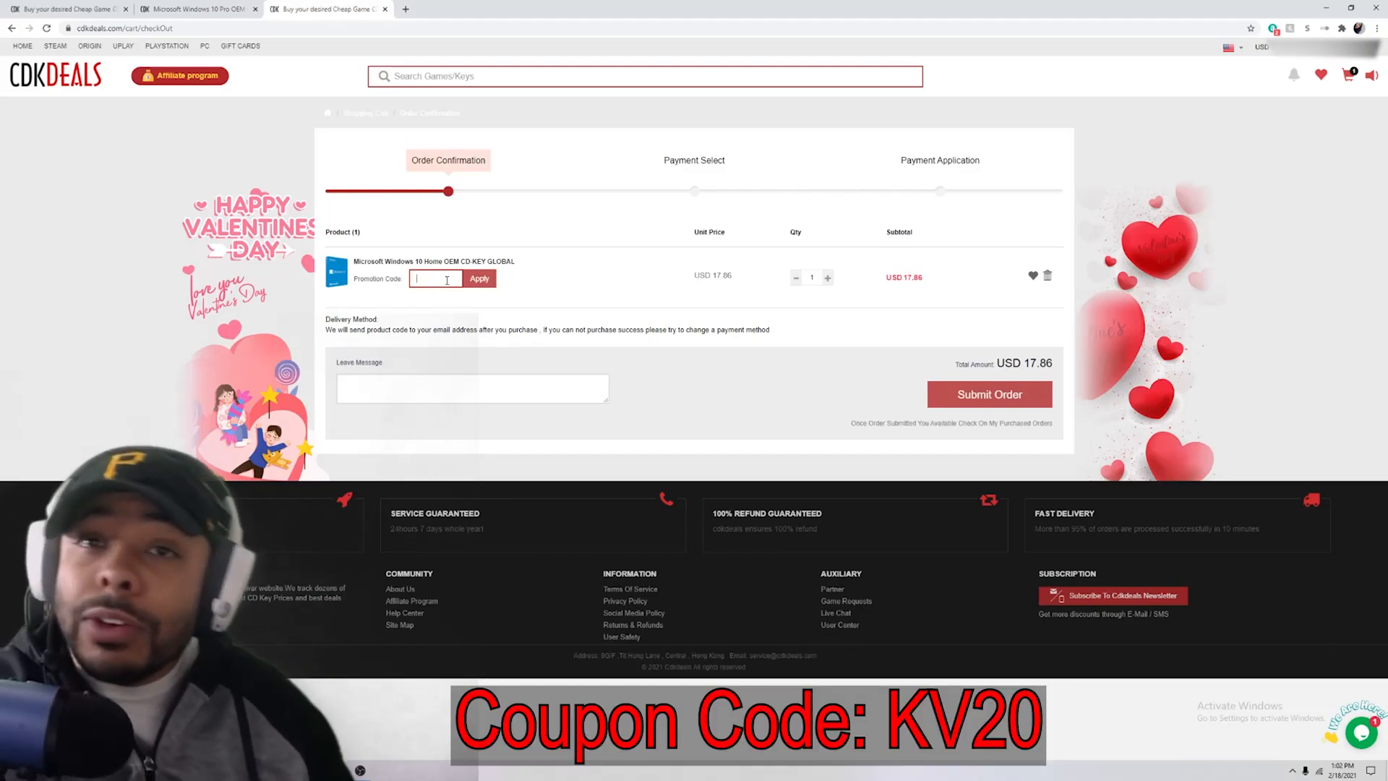
# Apply promo code KV20 for a USD 14.29 total, then add the Windows 10 Pro key to the cart
pyautogui.write('KV20')
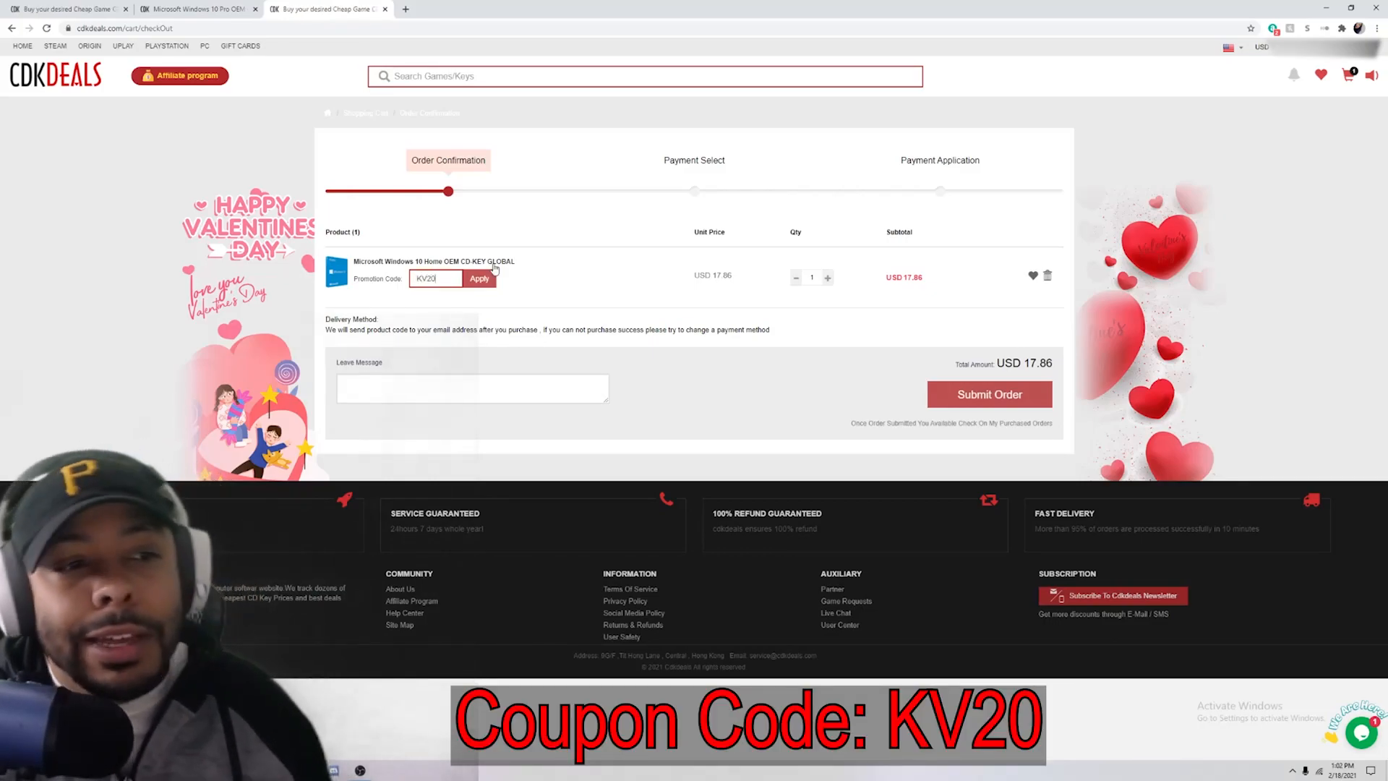
pyautogui.click(479, 278)
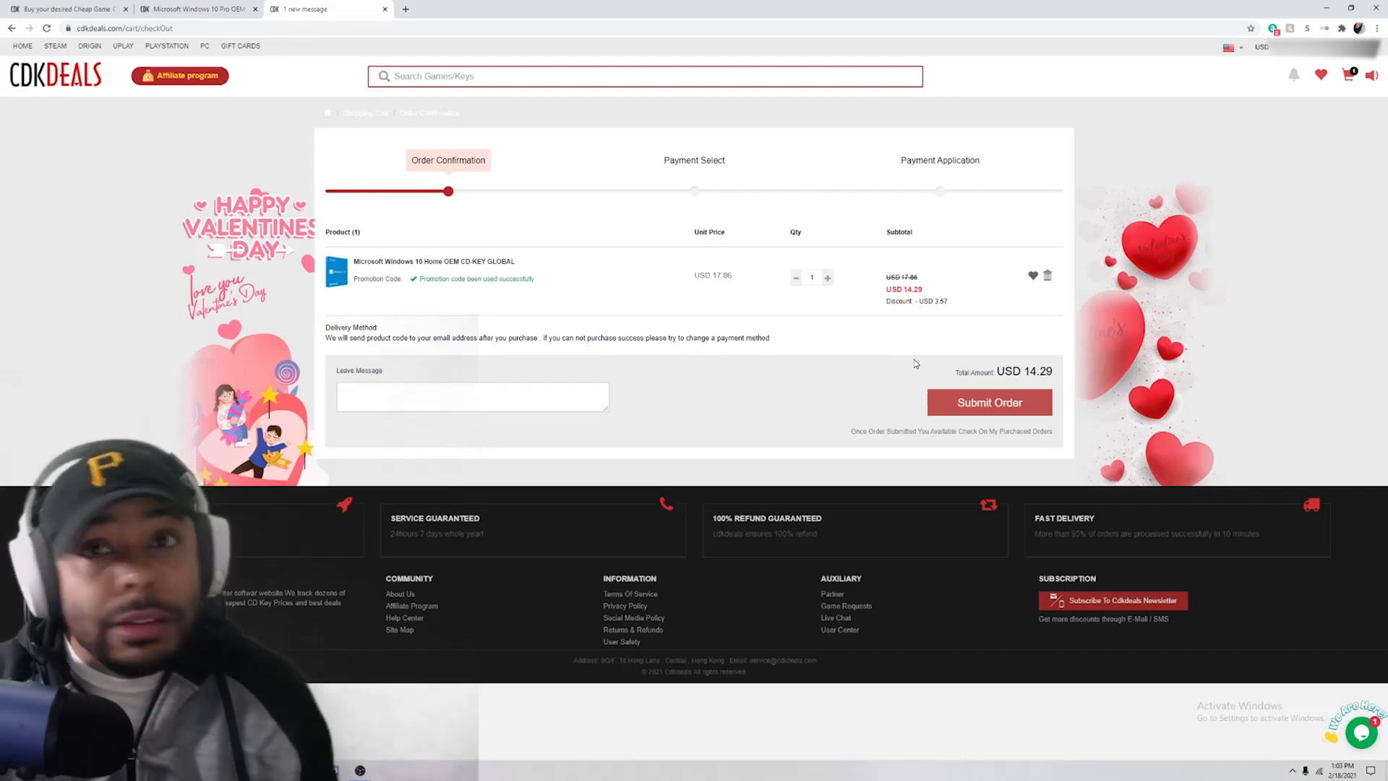
pyautogui.moveTo(914, 359)
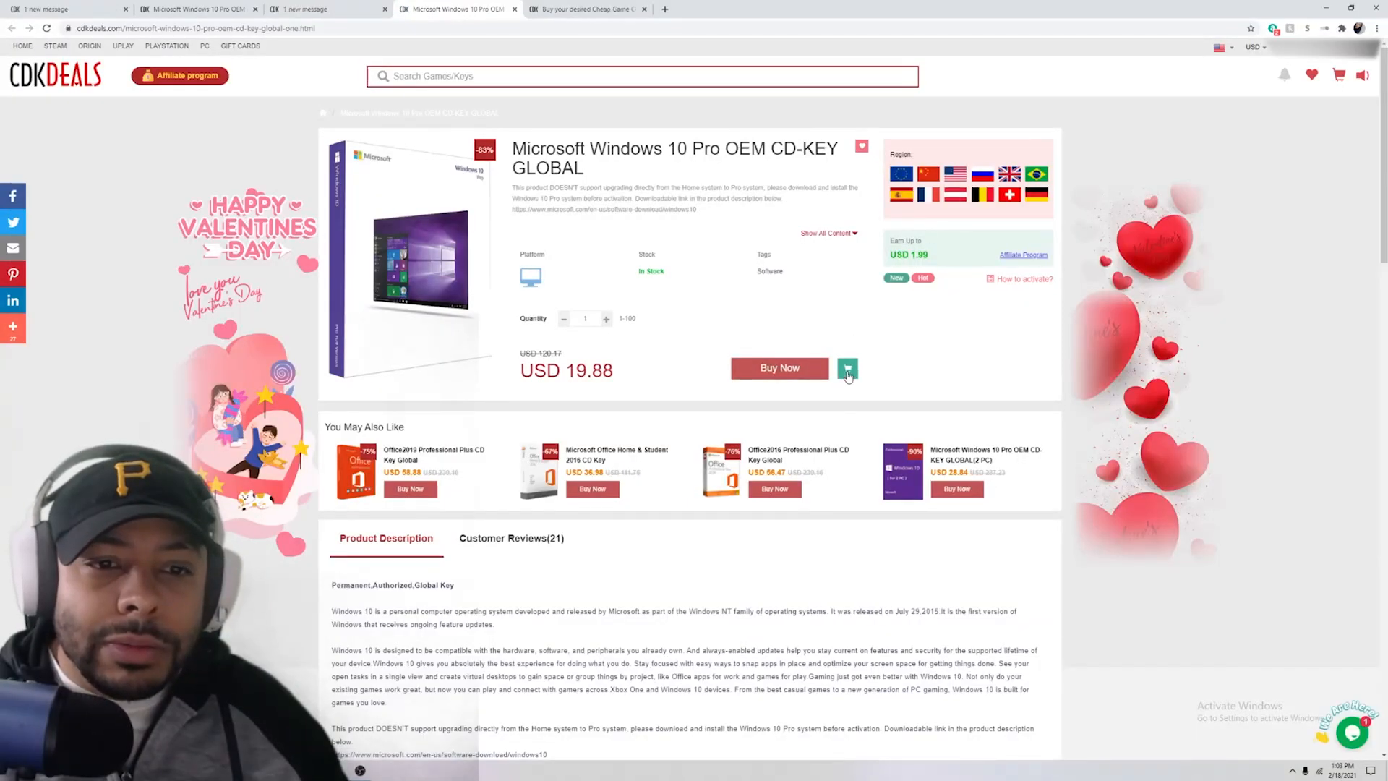
pyautogui.click(847, 369)
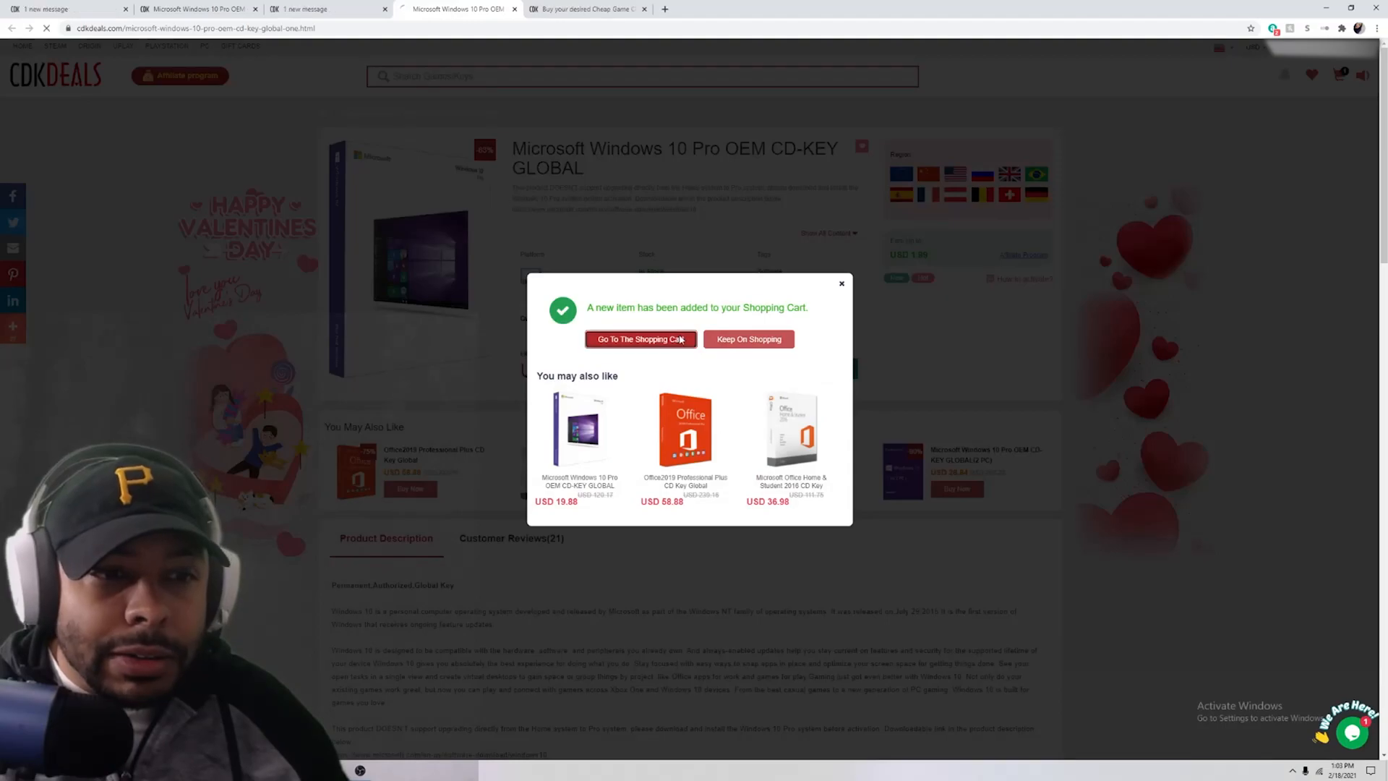
# Check out the Windows 10 Pro key with code KV20, lowering it to USD 15.90
pyautogui.click(639, 339)
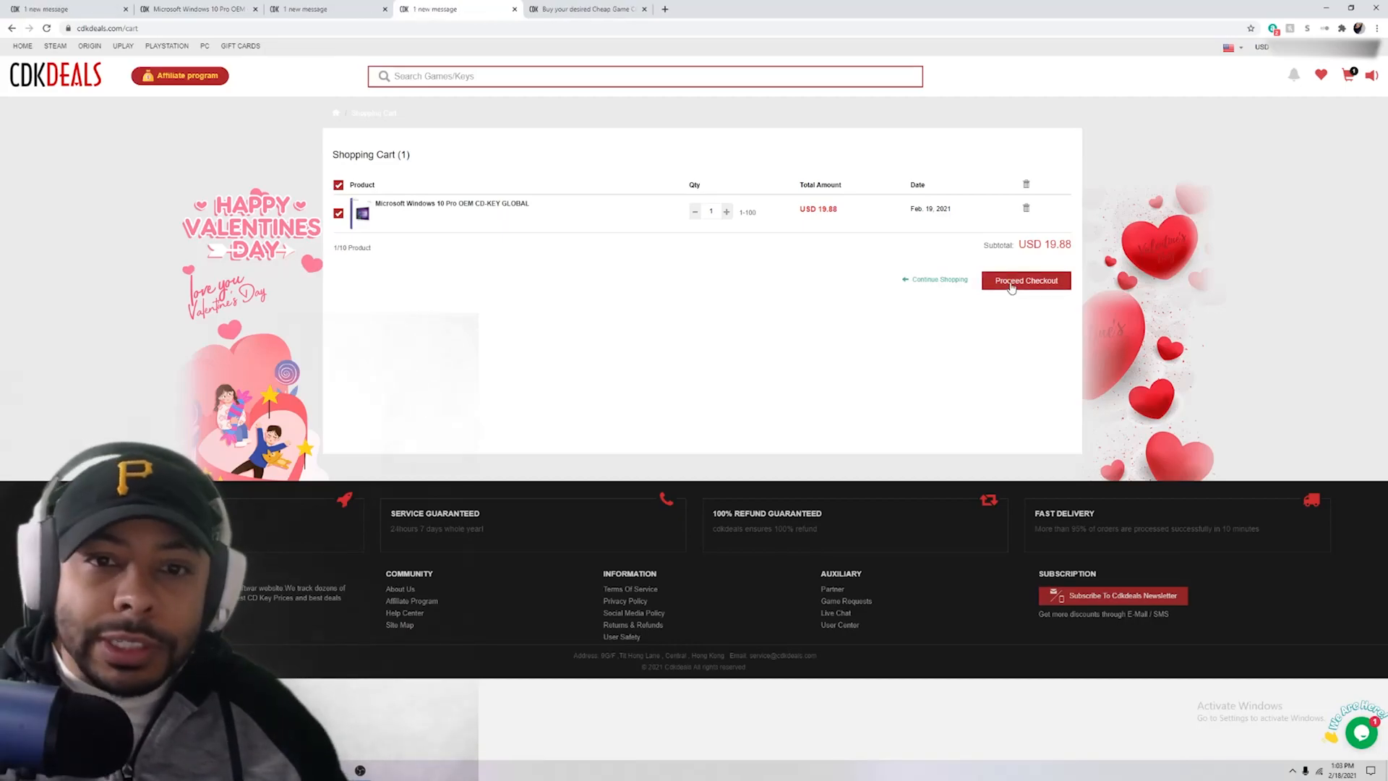
pyautogui.click(1025, 281)
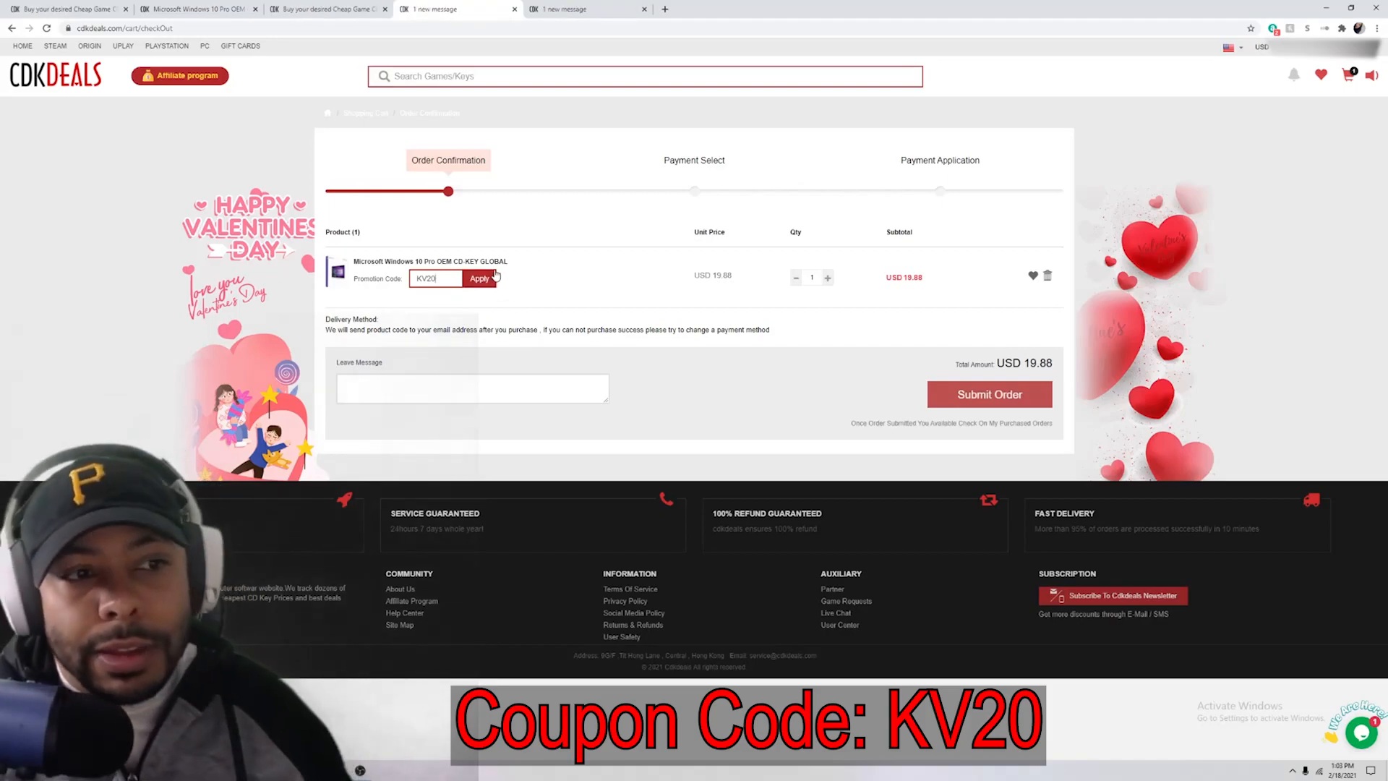
pyautogui.click(480, 277)
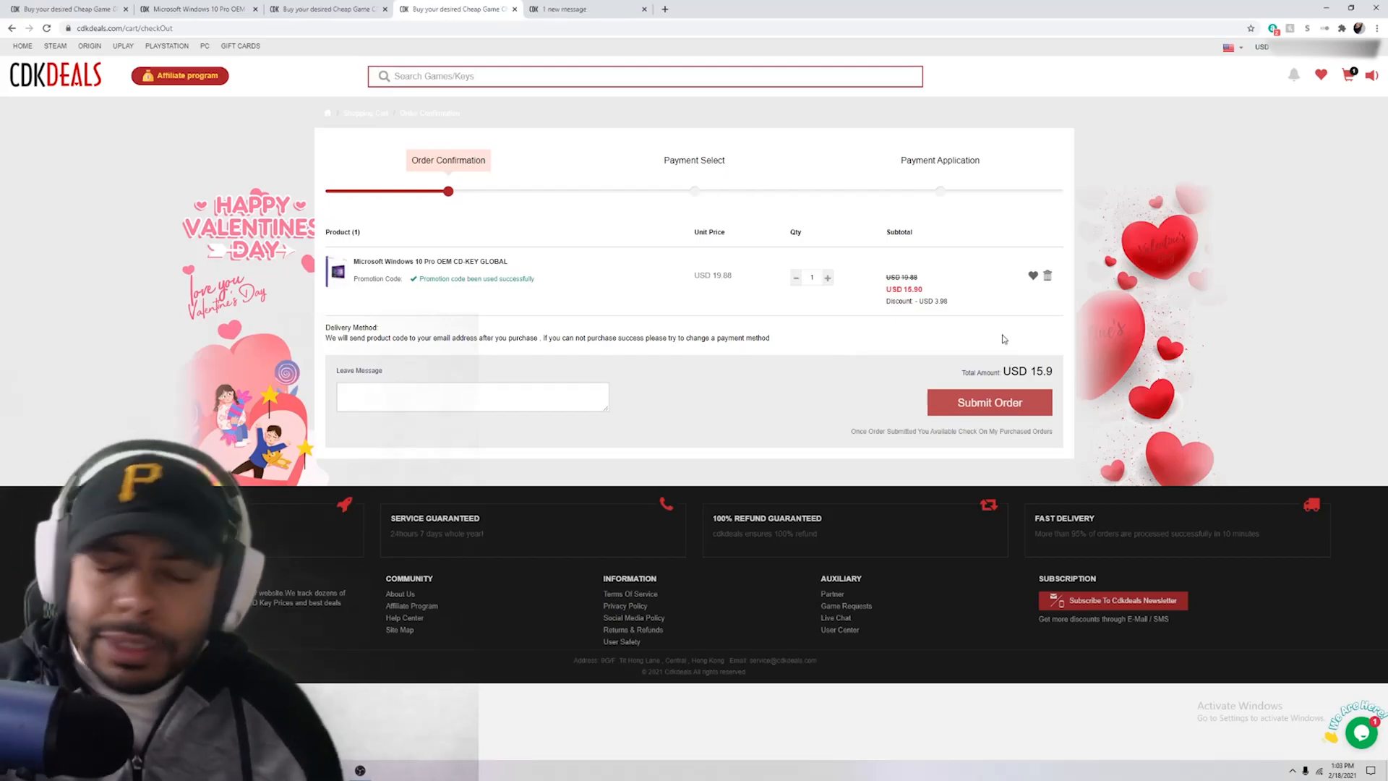
pyautogui.moveTo(1001, 343)
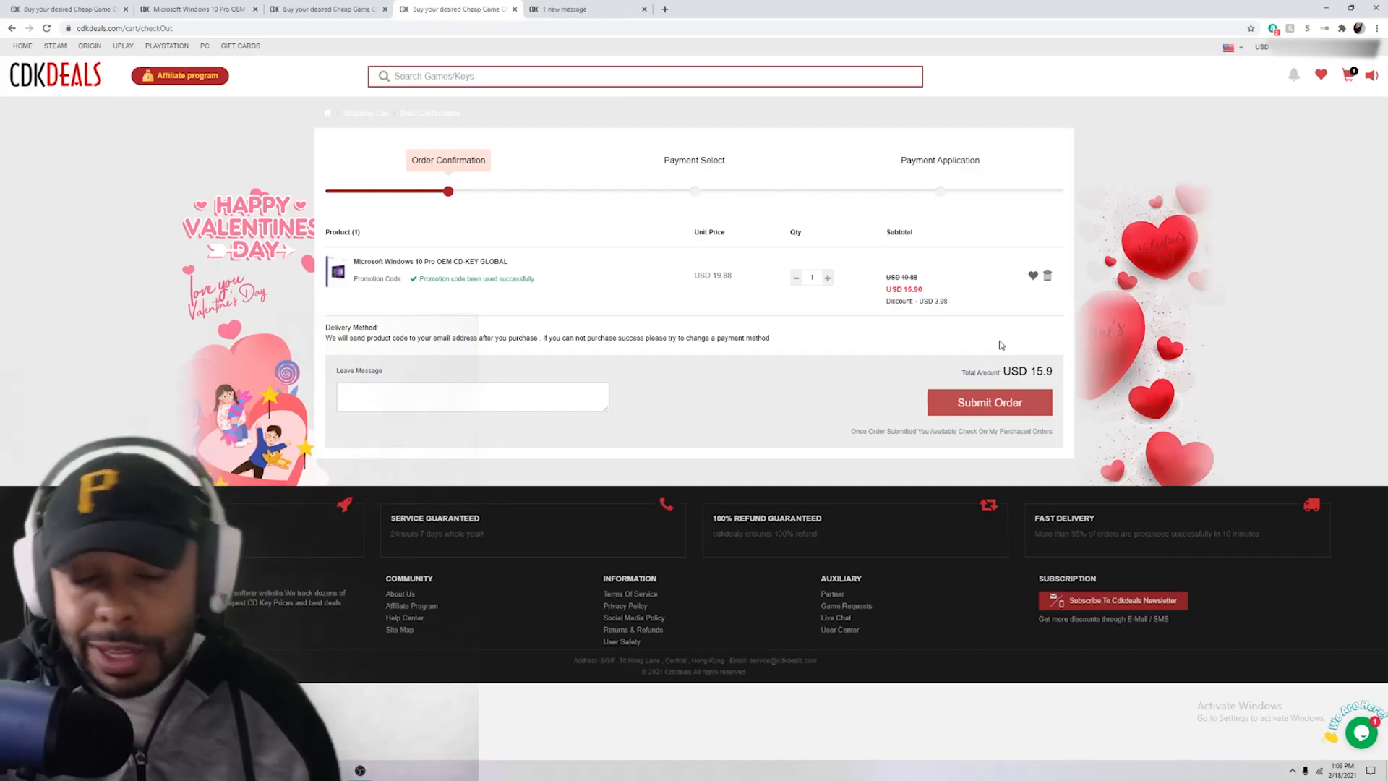
pyautogui.moveTo(996, 357)
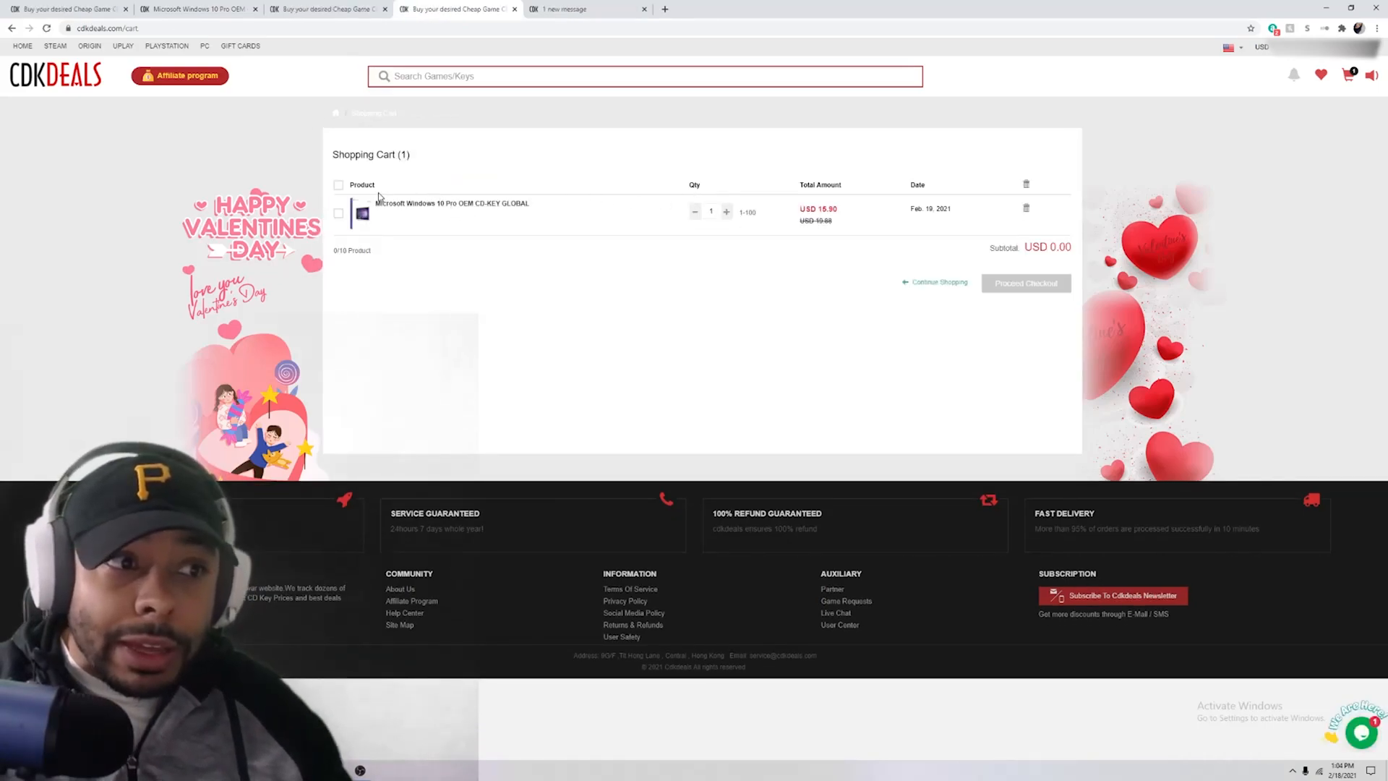
# Add the Windows 10 Home key to the cart and proceed to checkout
pyautogui.click(338, 213)
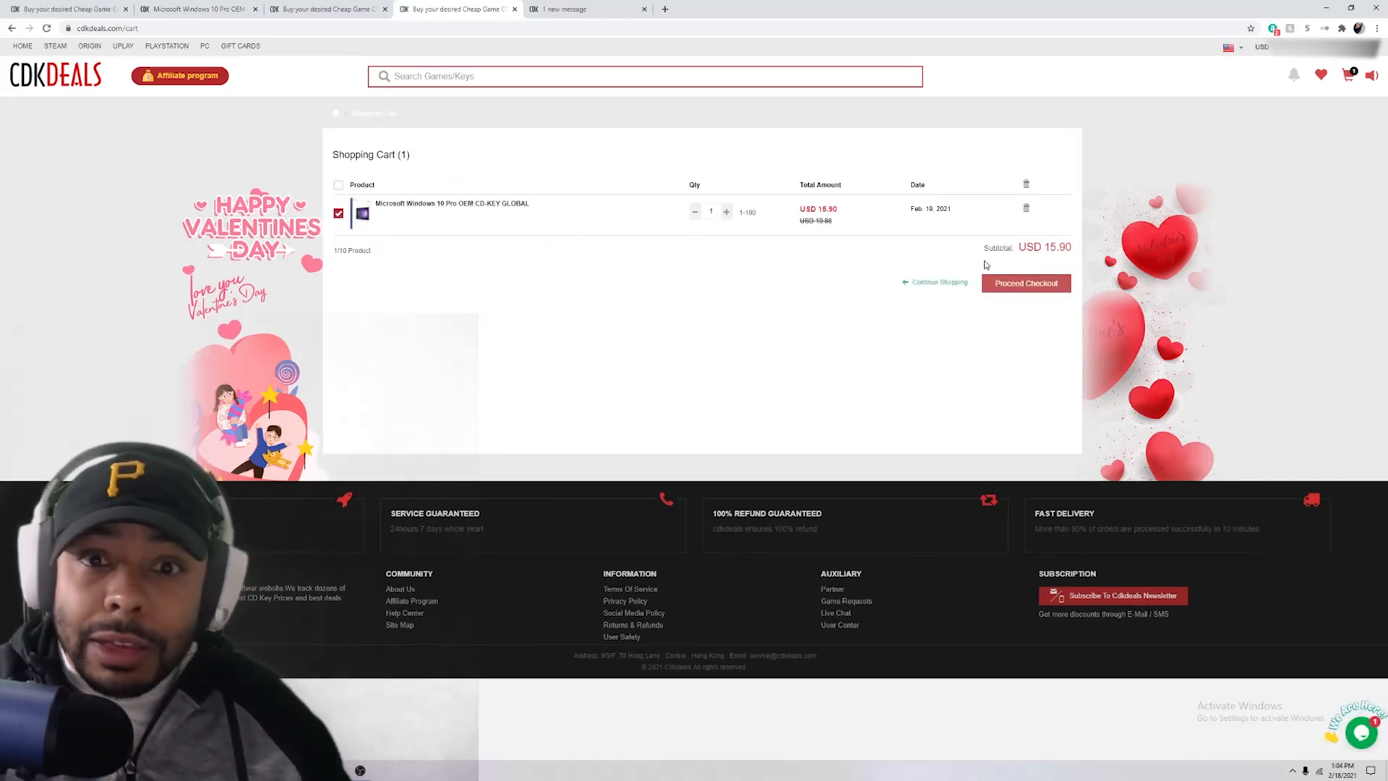
pyautogui.click(1026, 208)
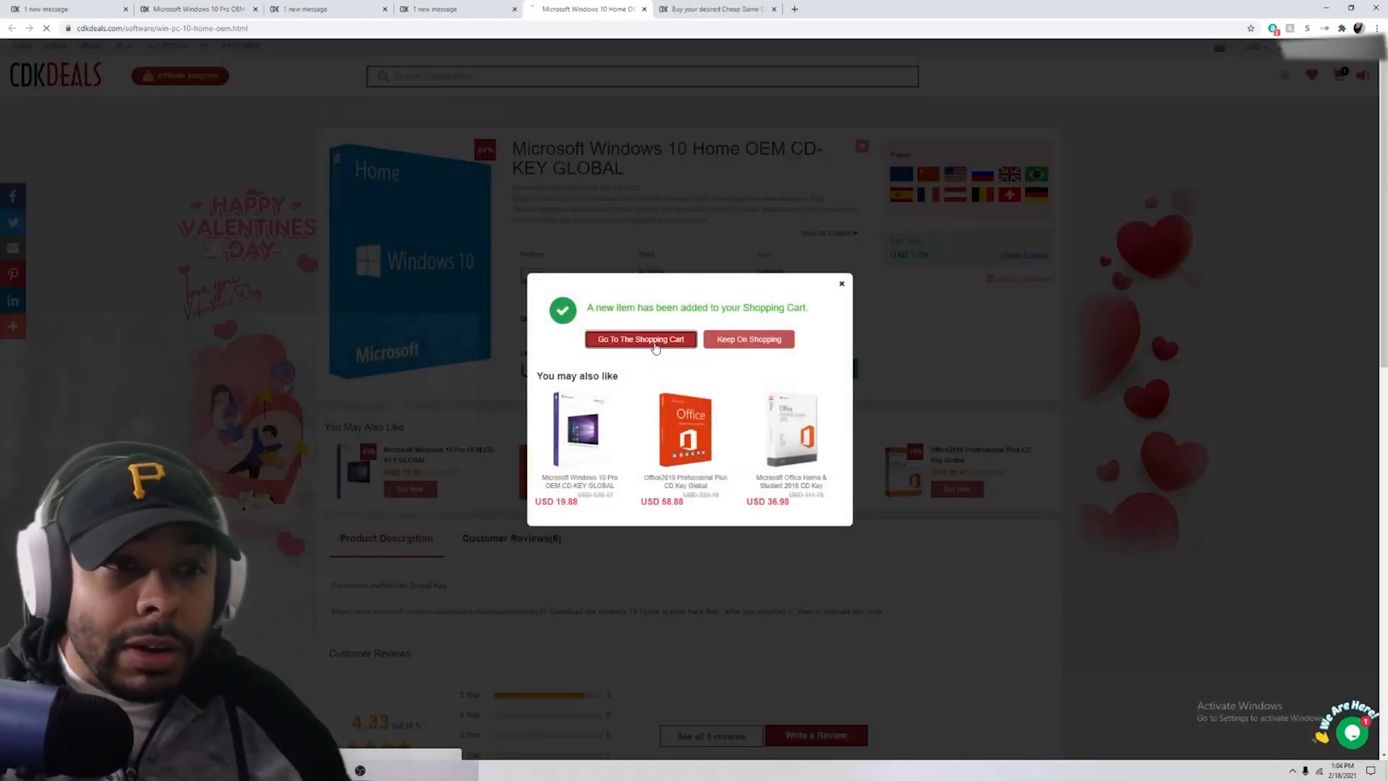
pyautogui.click(640, 339)
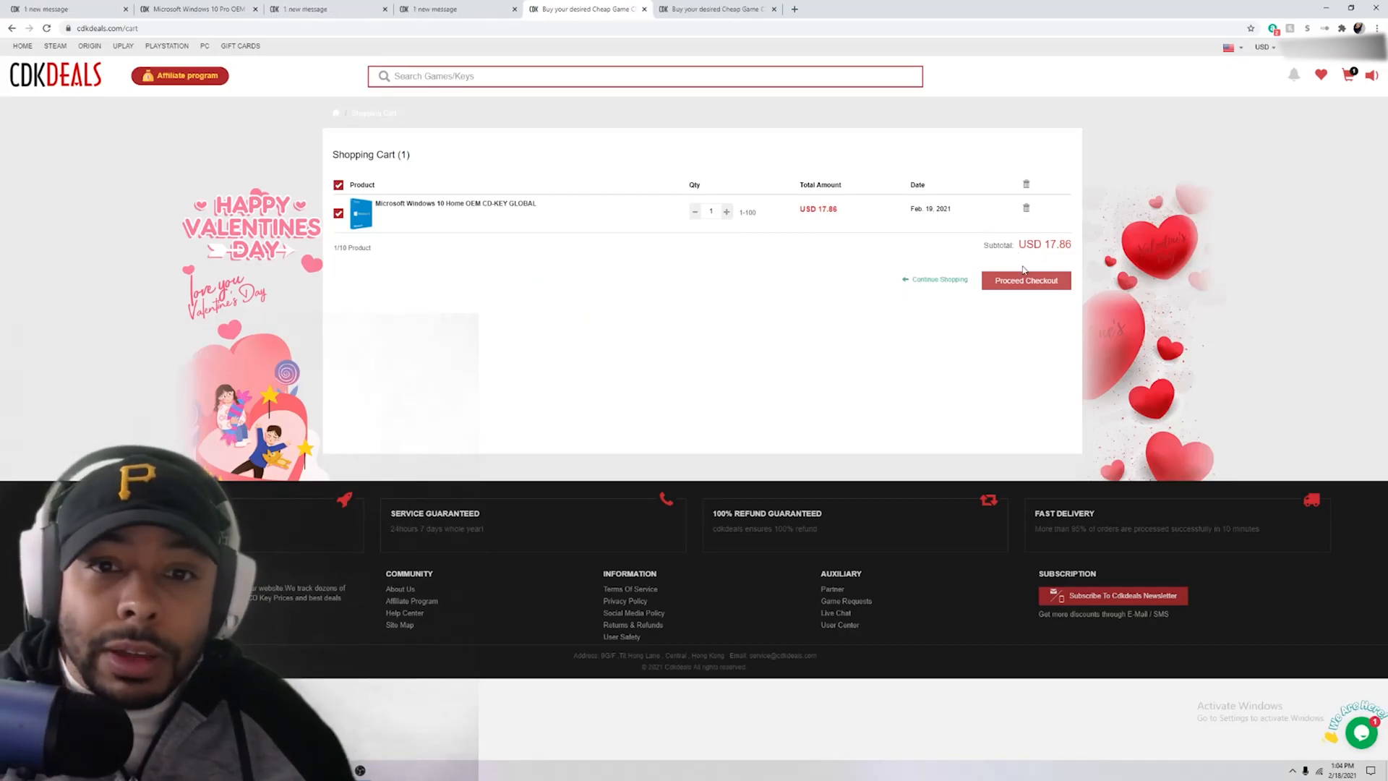
pyautogui.click(1026, 280)
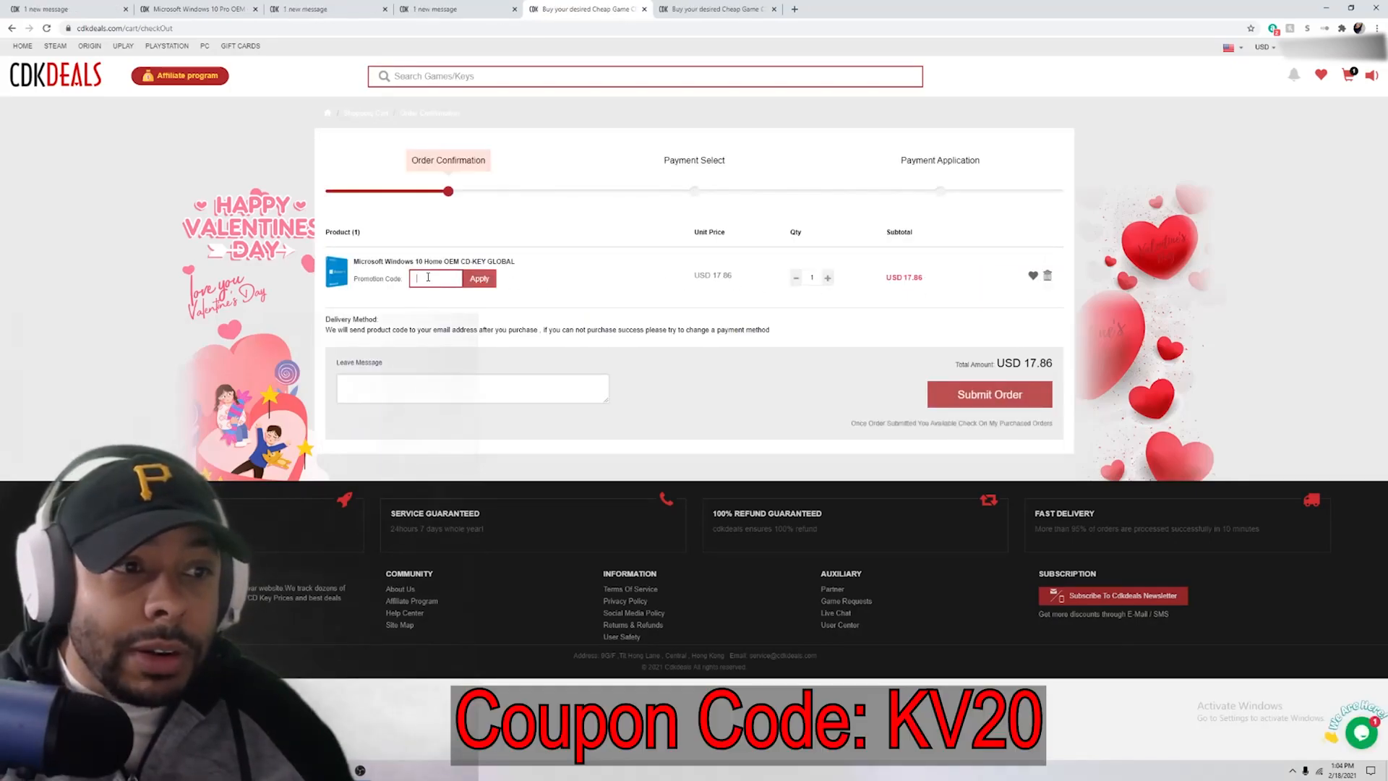
# Apply promo code KV20 to reach USD 14.29 and submit the order
pyautogui.write('KV20')
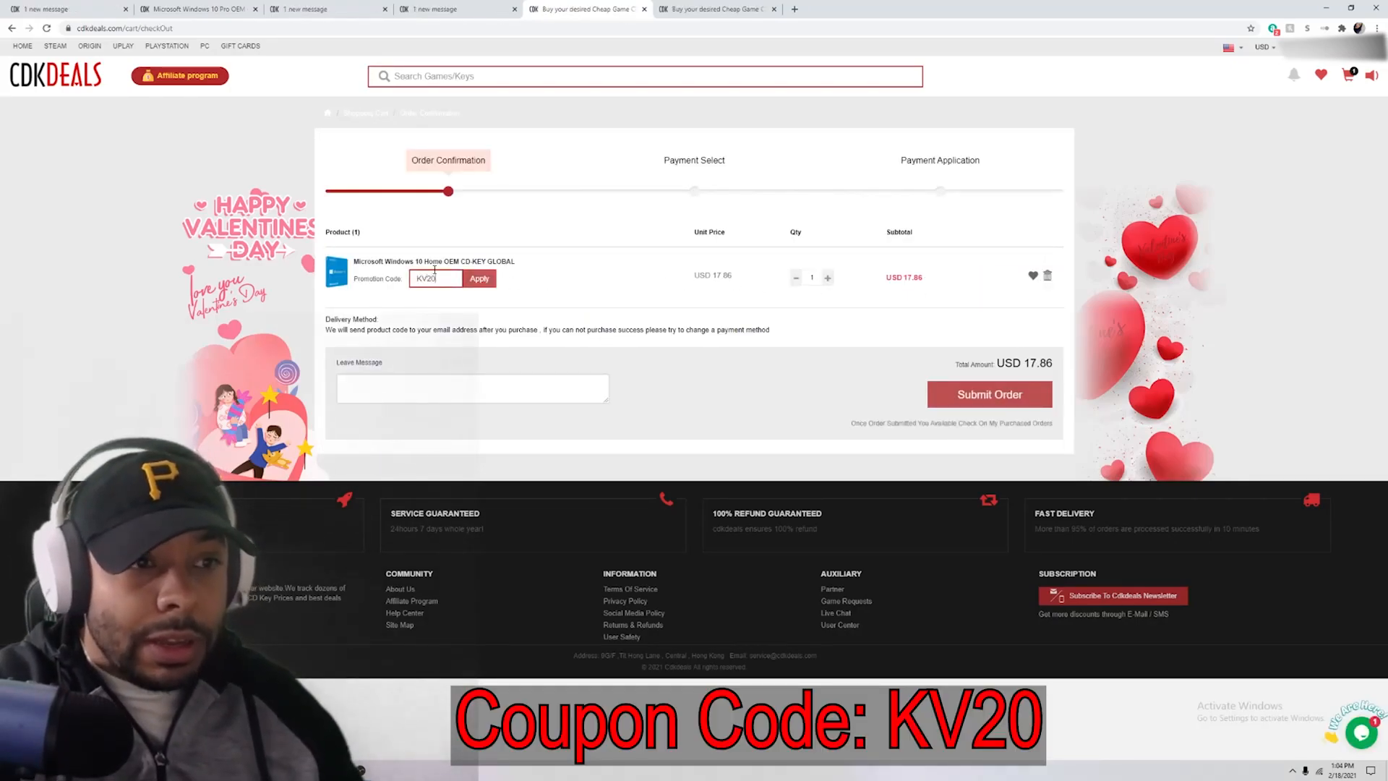
pyautogui.click(480, 278)
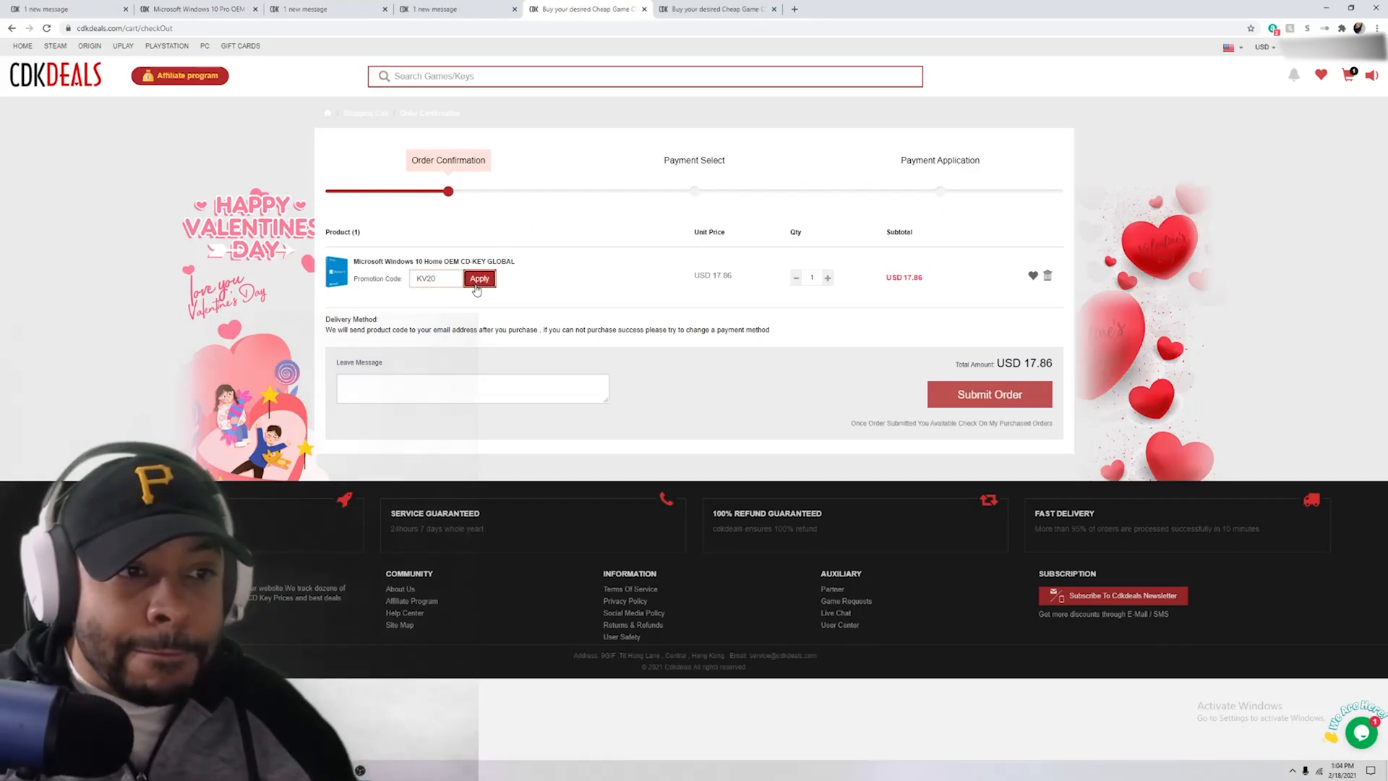
pyautogui.click(479, 278)
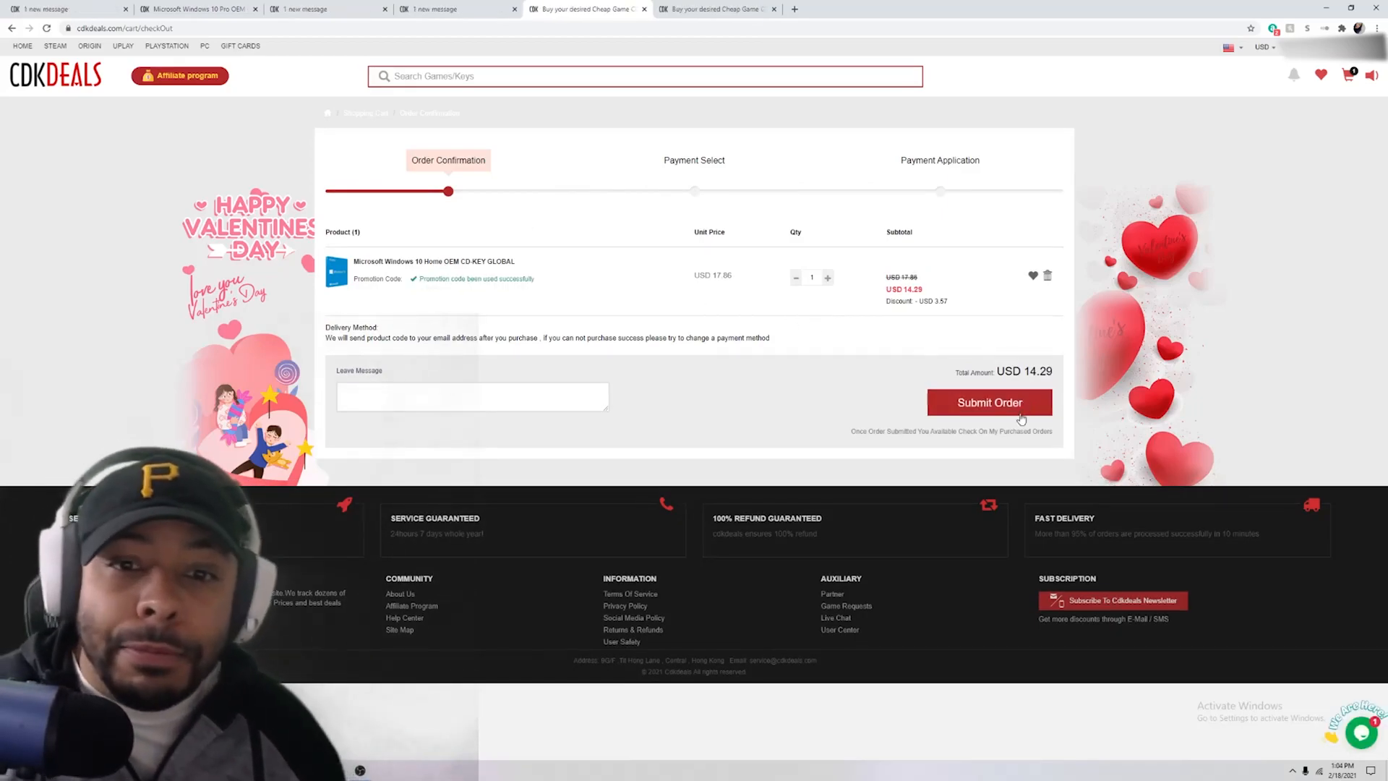
pyautogui.click(989, 402)
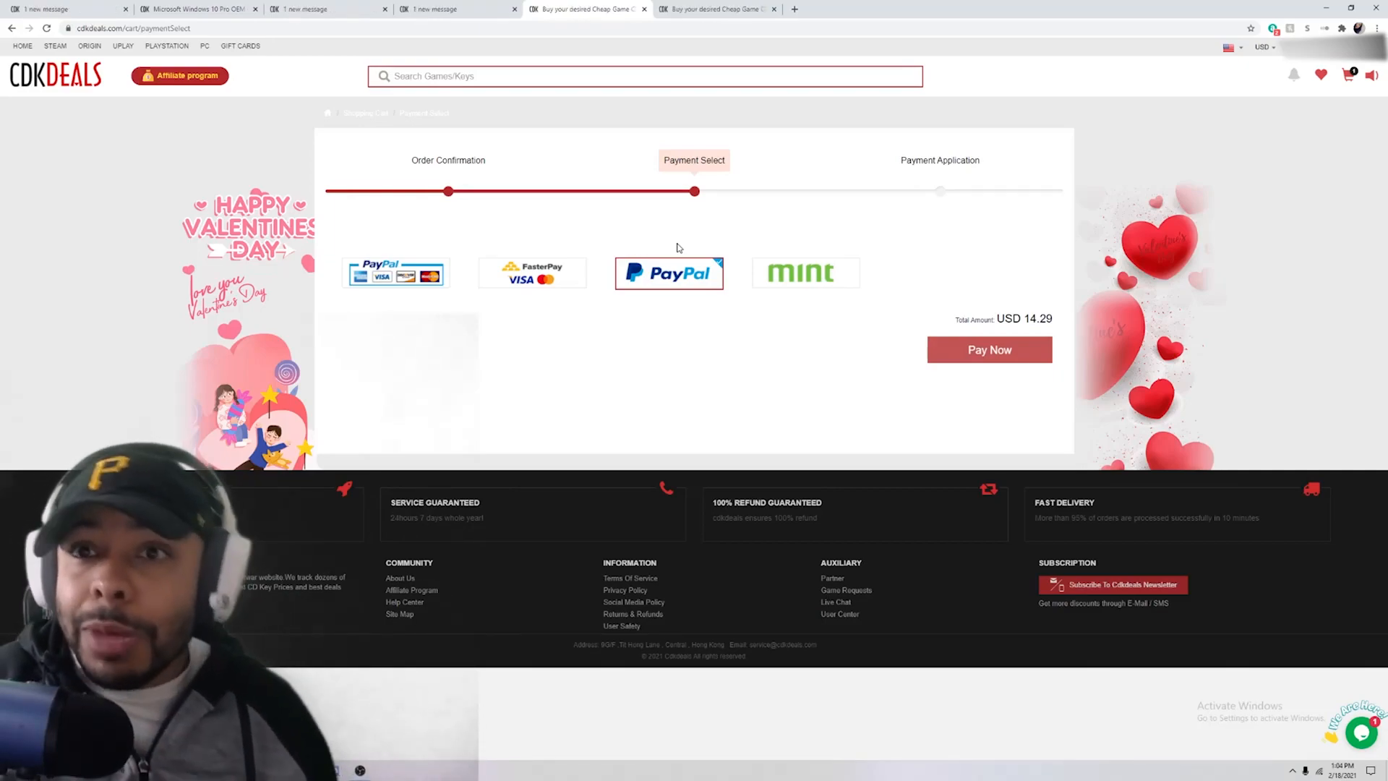
# Pay for the USD 14.29 Windows 10 Home order with PayPal
pyautogui.click(989, 349)
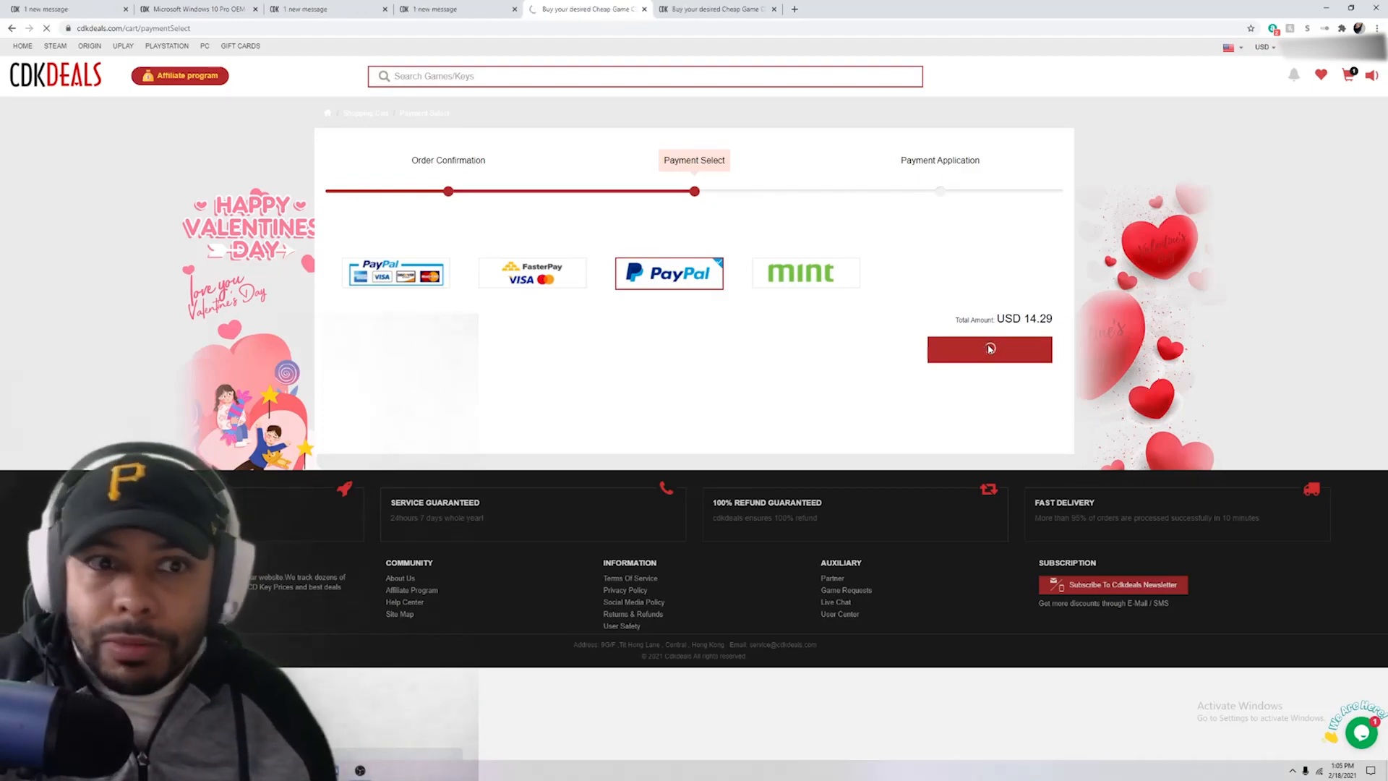
pyautogui.click(990, 348)
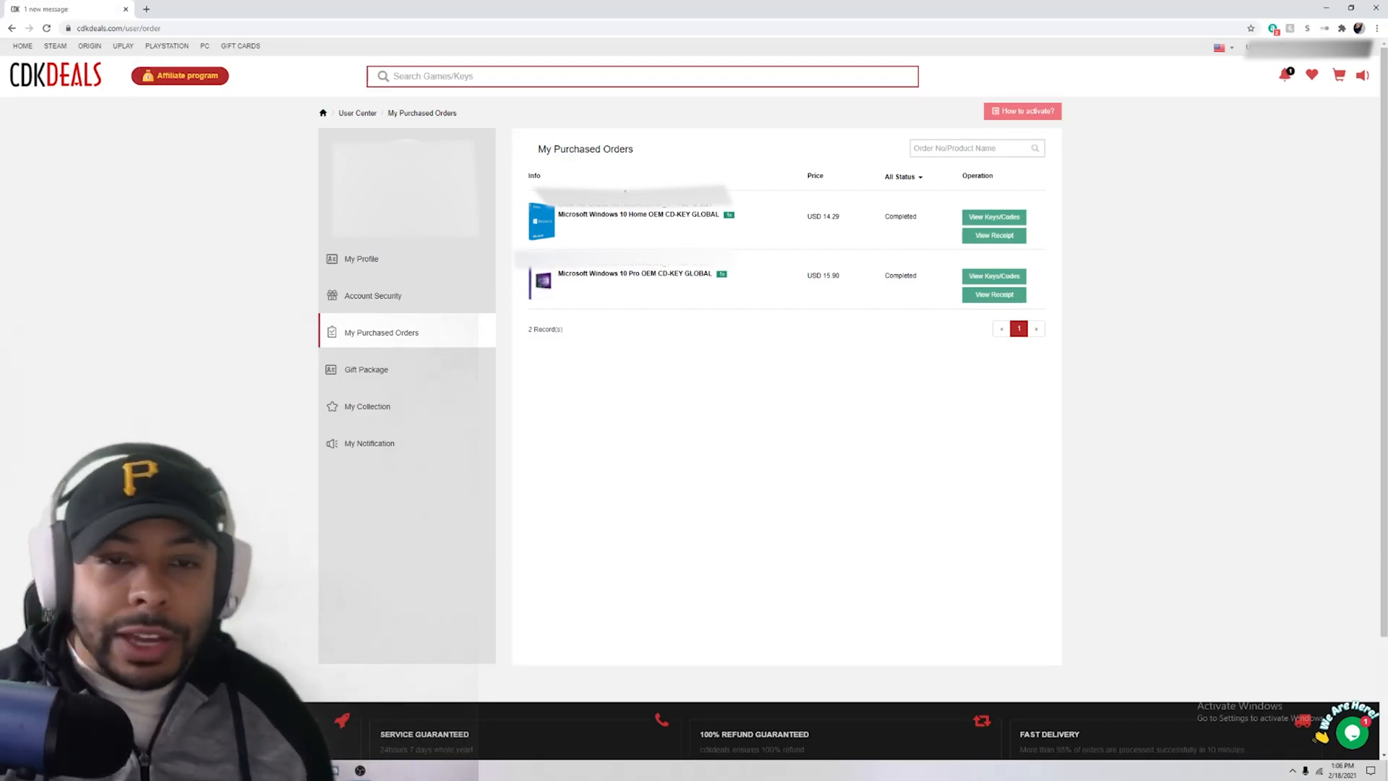
pyautogui.moveTo(864, 221)
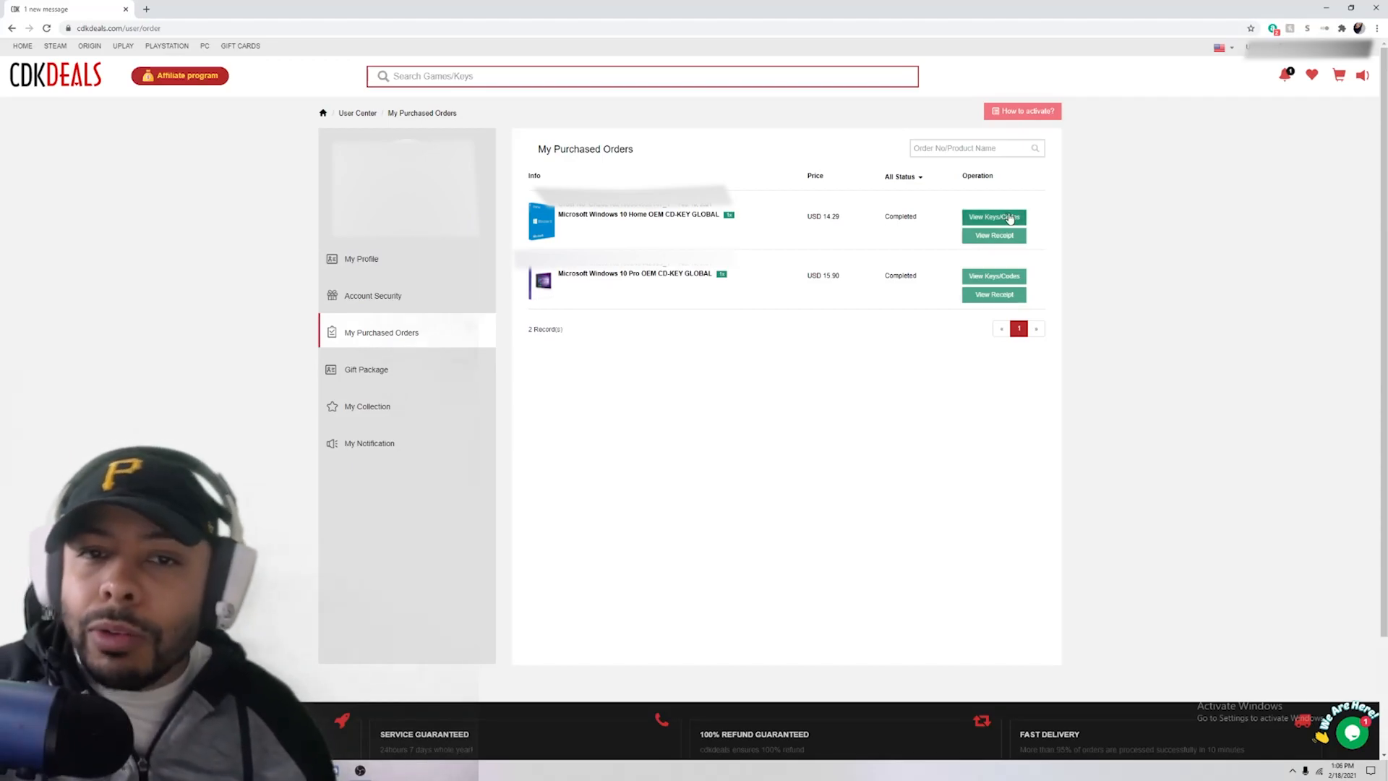
# Reveal the Windows 10 Home order's product key and select the key text
pyautogui.click(993, 217)
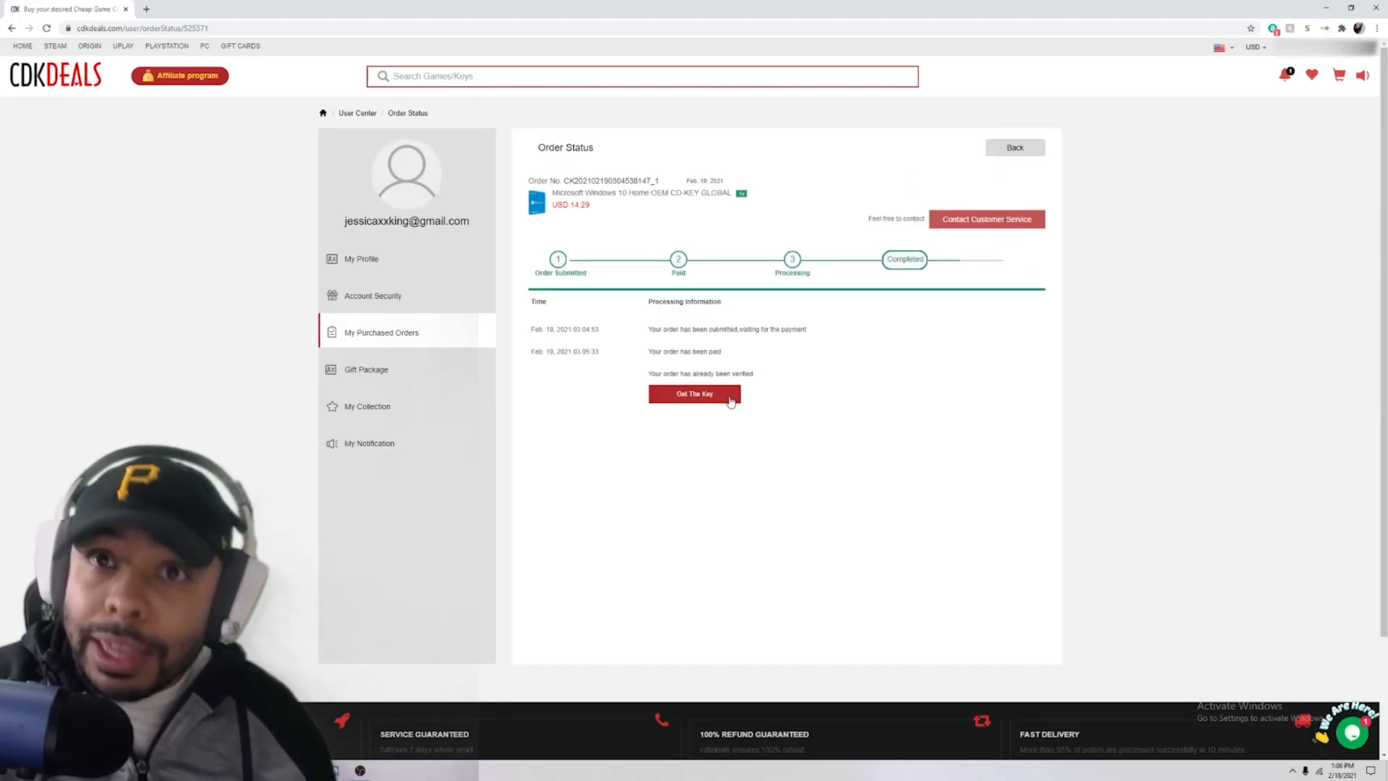
pyautogui.click(694, 394)
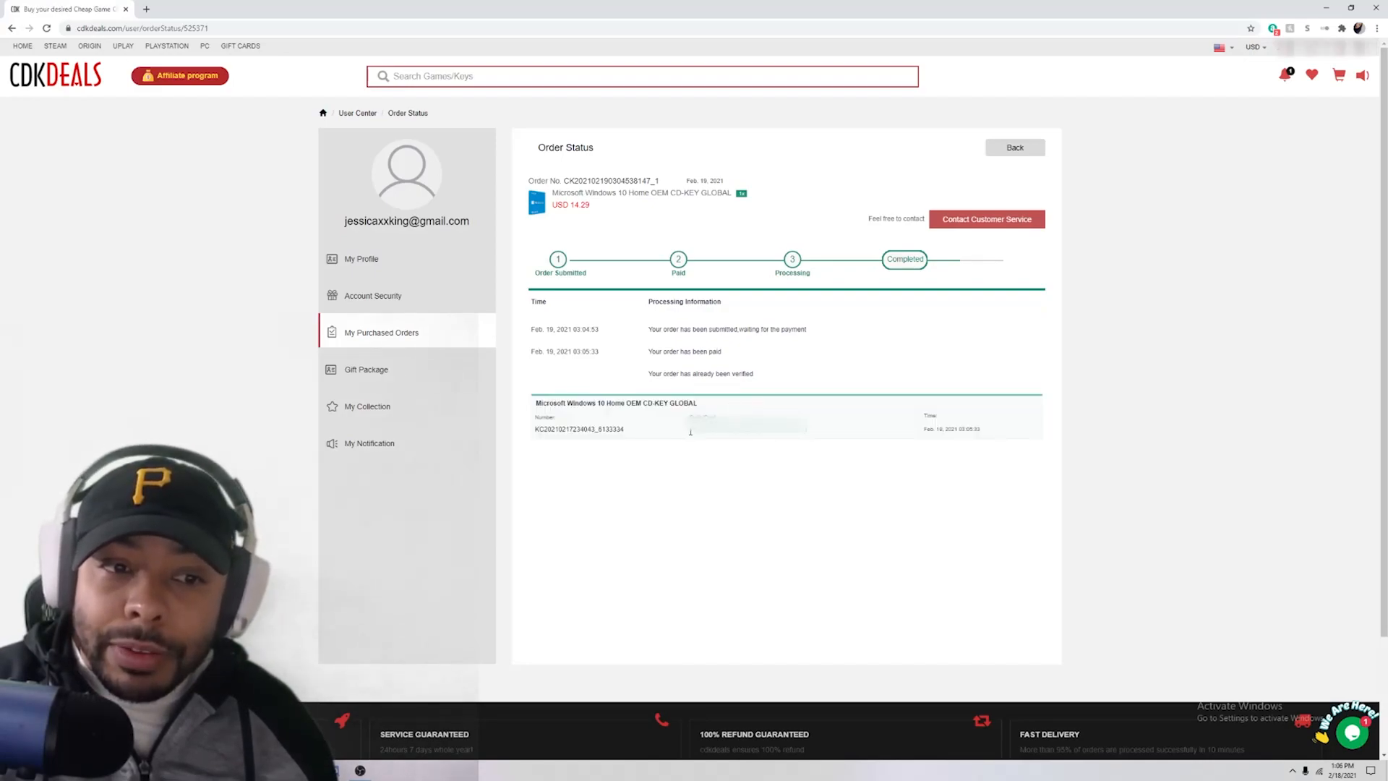
pyautogui.moveTo(689, 428); pyautogui.dragTo(808, 427)
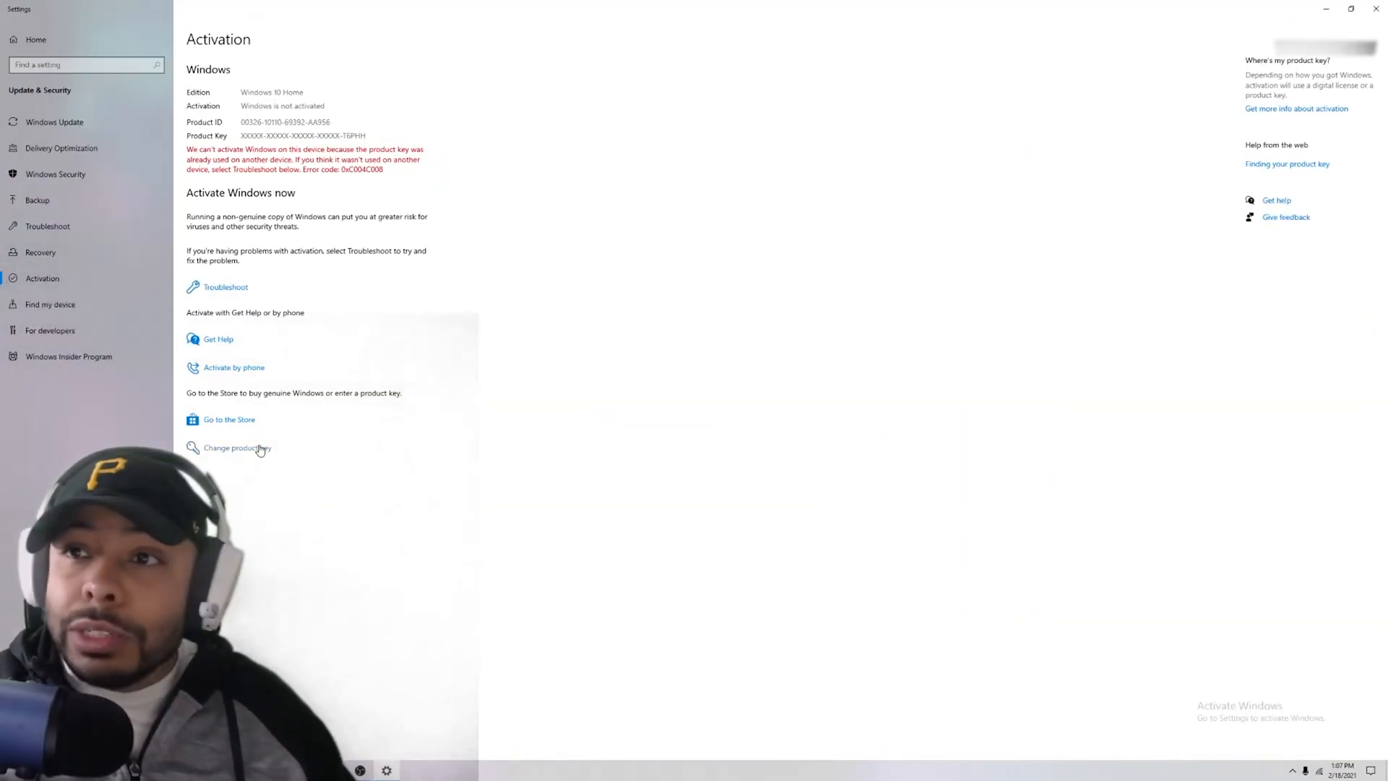
# Enter the purchased key via Change product key, activate Windows, and close the confirmation
pyautogui.click(237, 448)
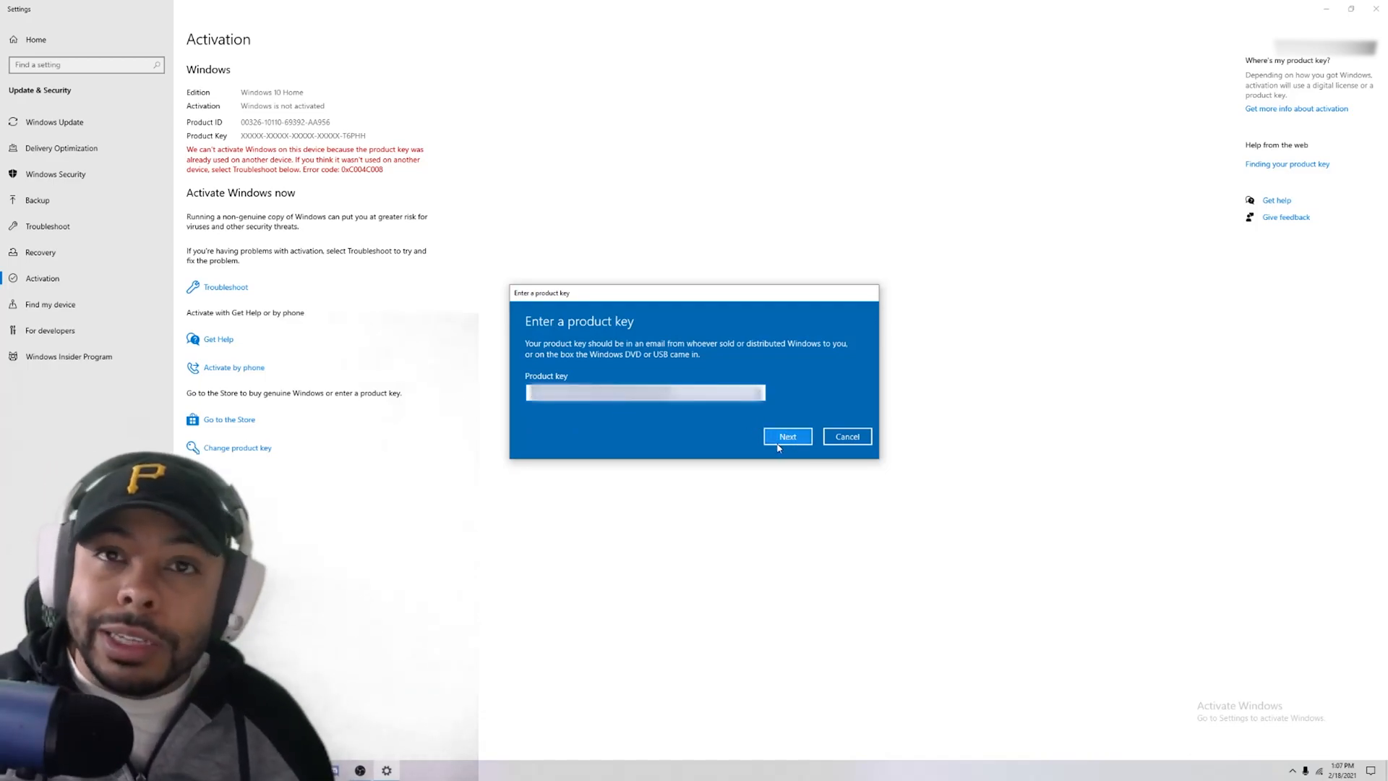
pyautogui.click(786, 435)
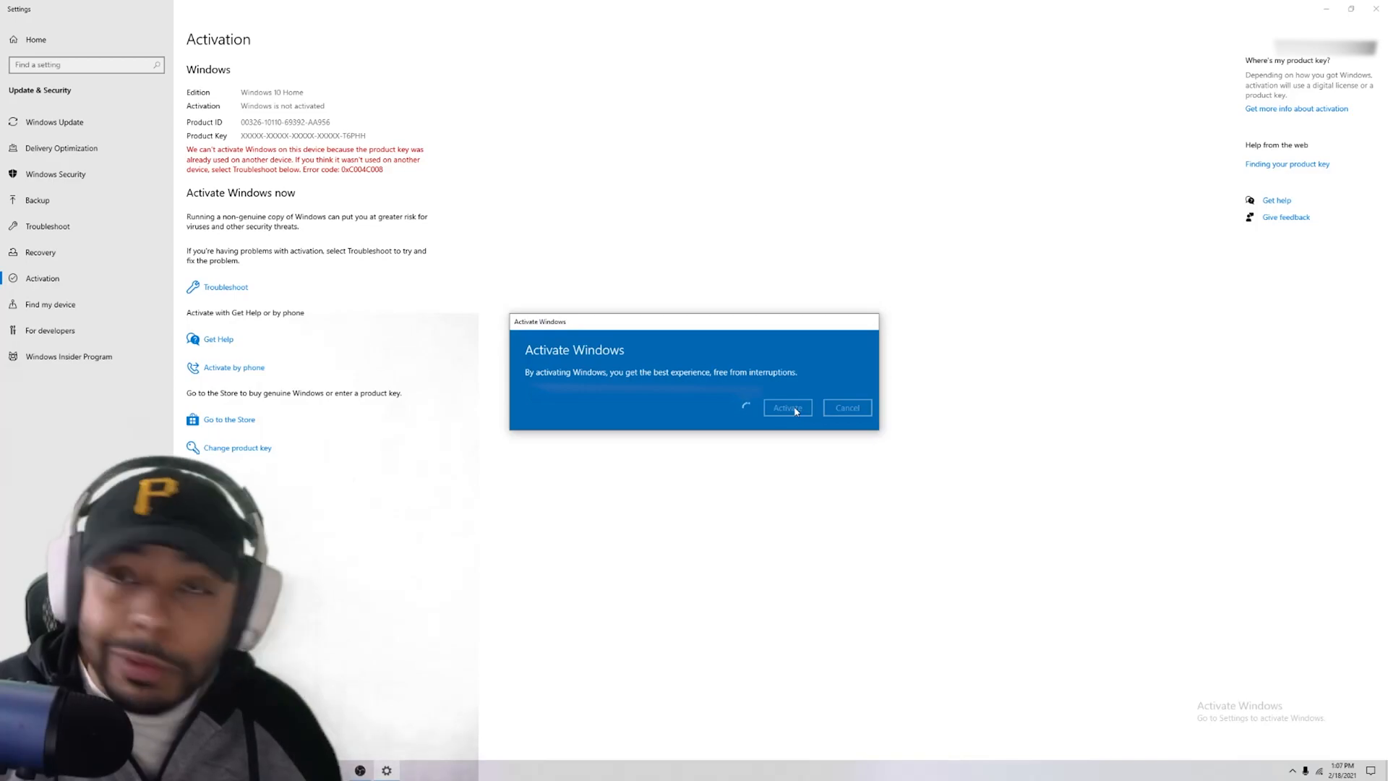
pyautogui.click(785, 407)
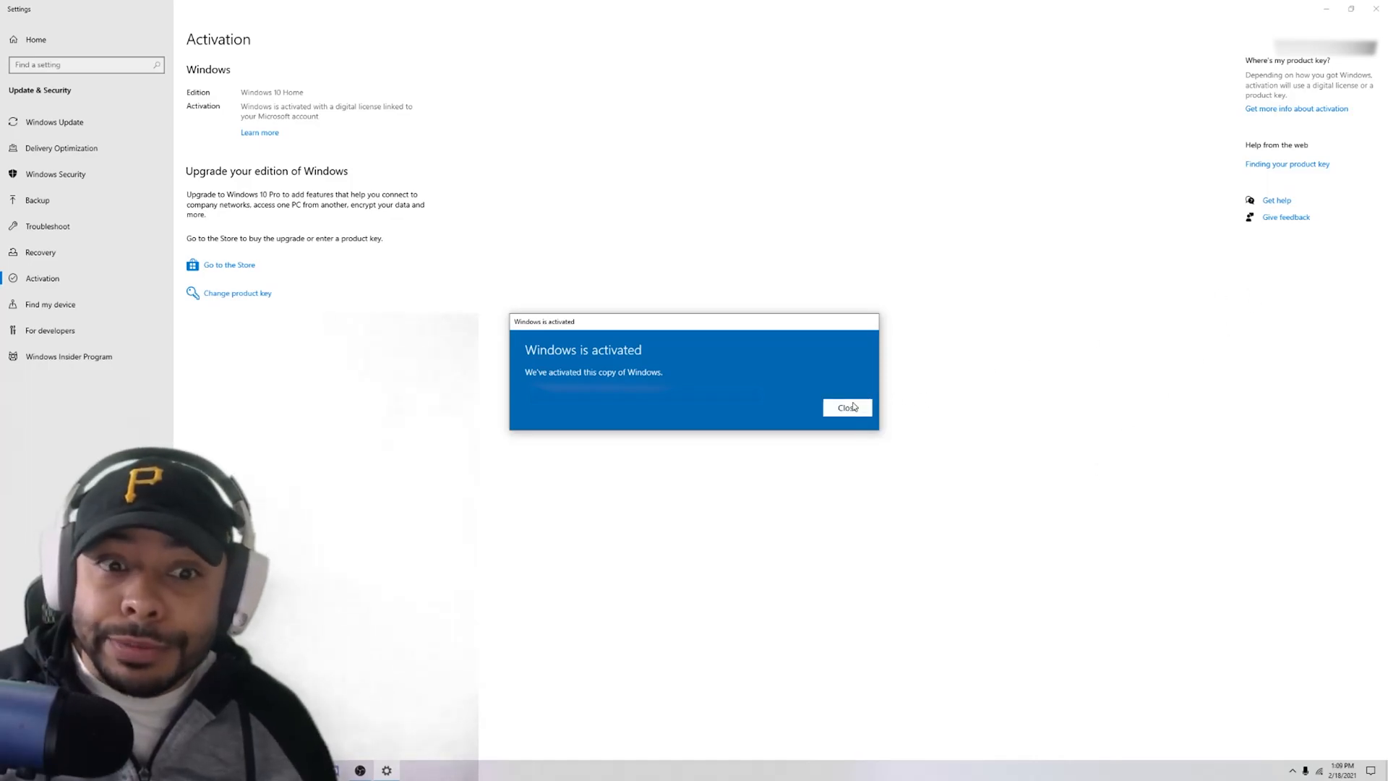
pyautogui.click(845, 407)
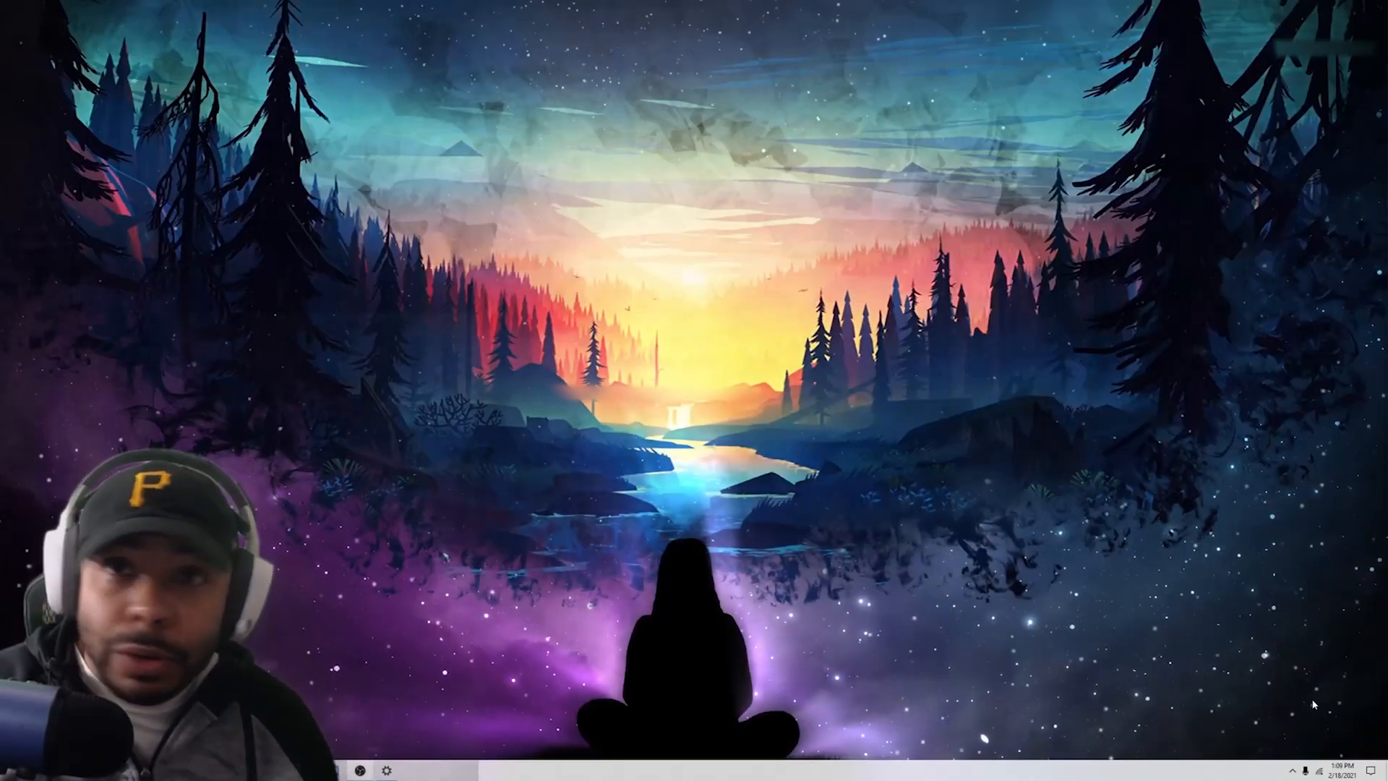